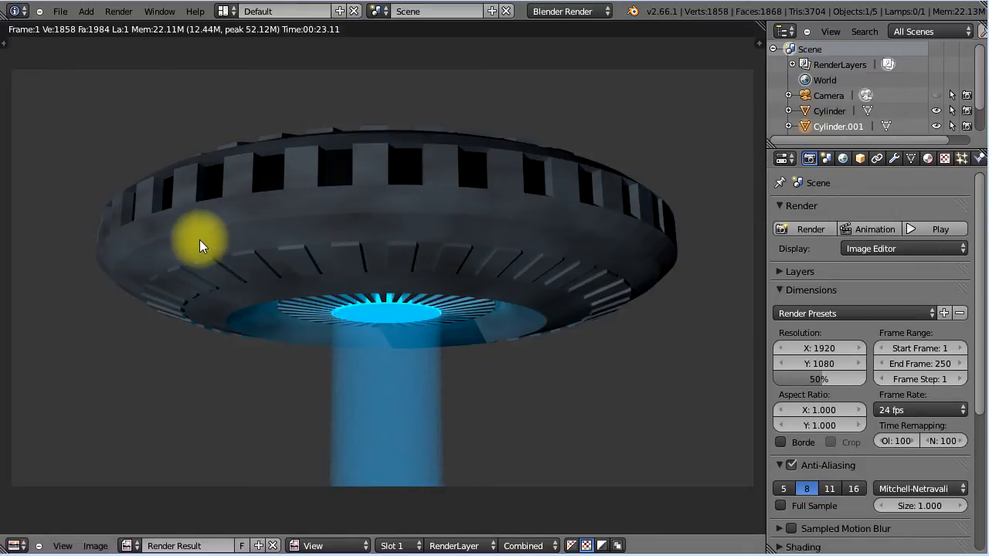
{"action": "mouse_move", "coordinate": [390, 229]}
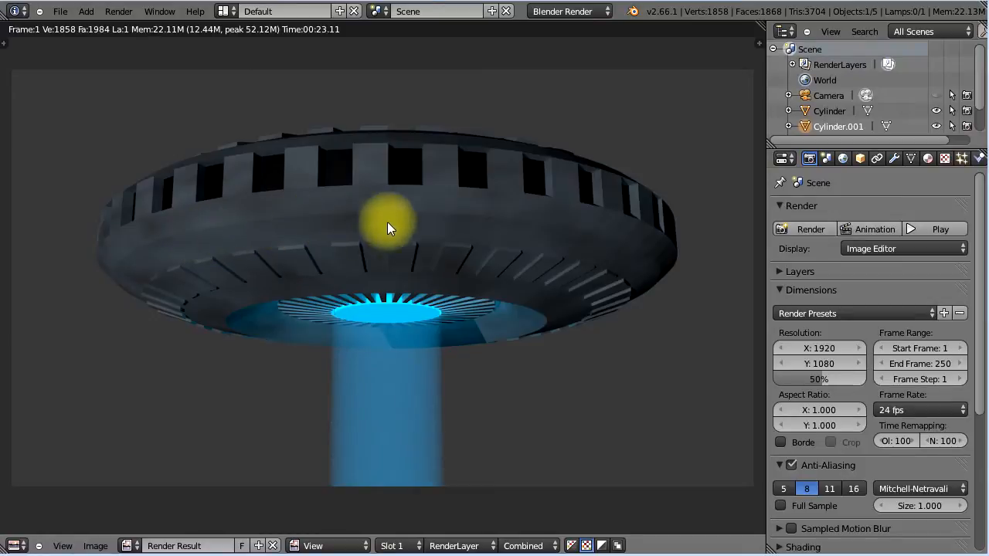
{"action": "mouse_move", "coordinate": [290, 232]}
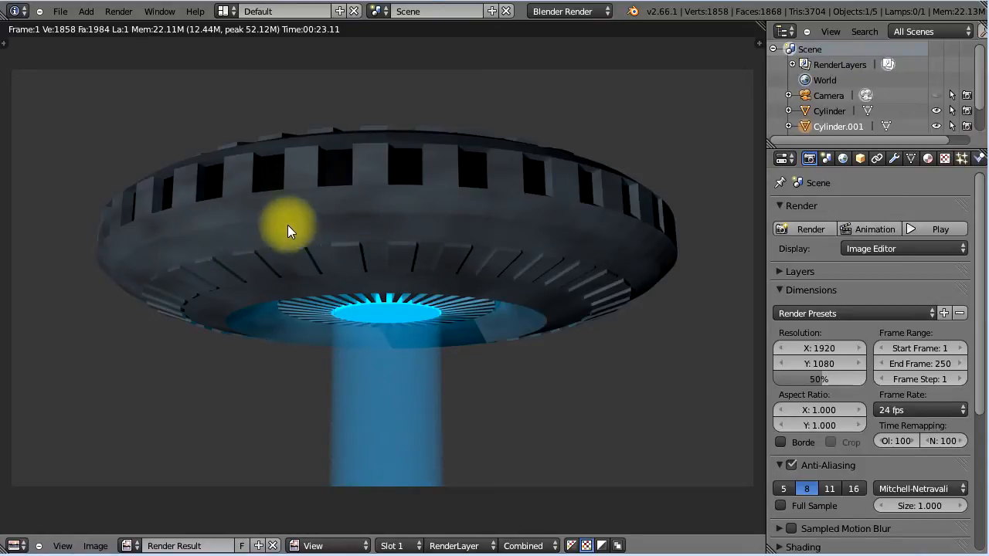
{"action": "mouse_move", "coordinate": [351, 207]}
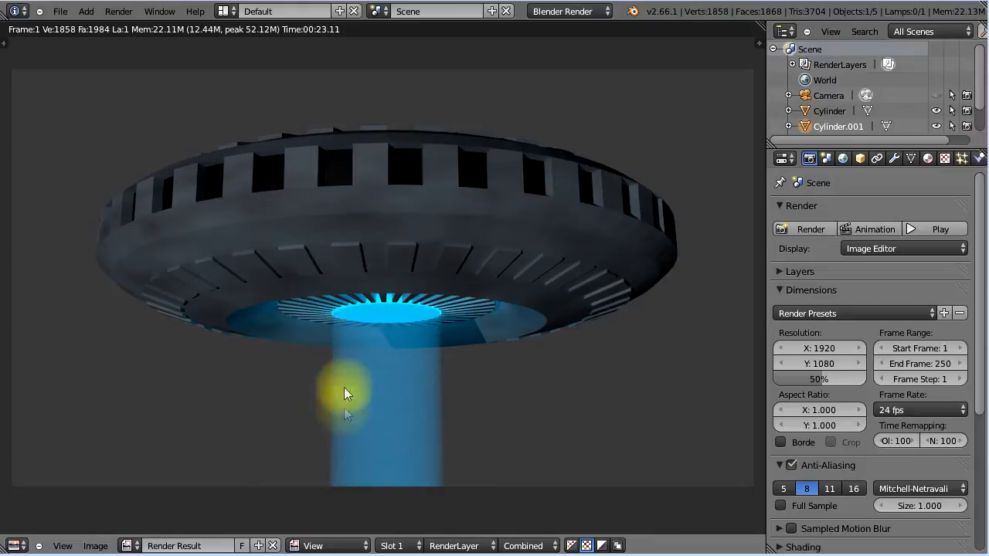
{"action": "mouse_move", "coordinate": [343, 461]}
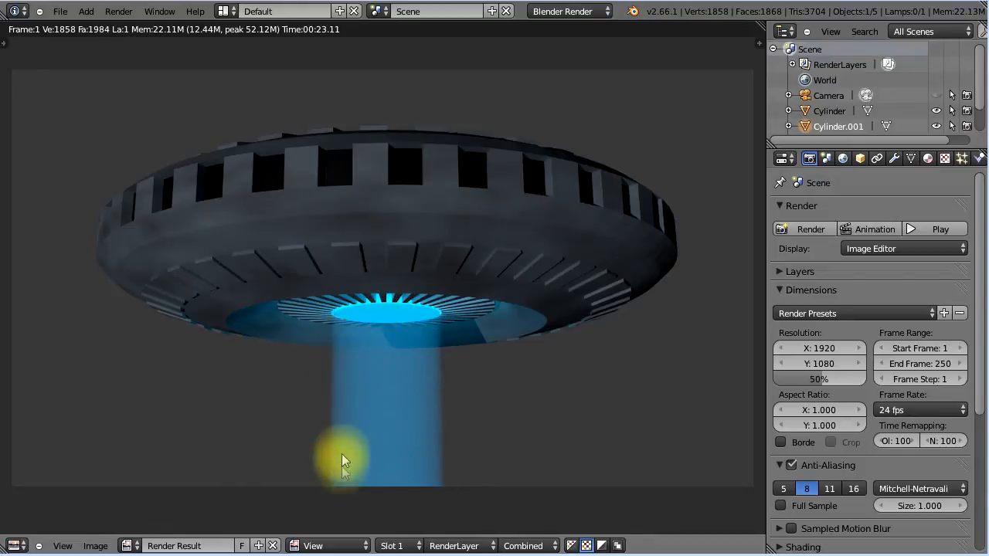
{"action": "mouse_move", "coordinate": [395, 479]}
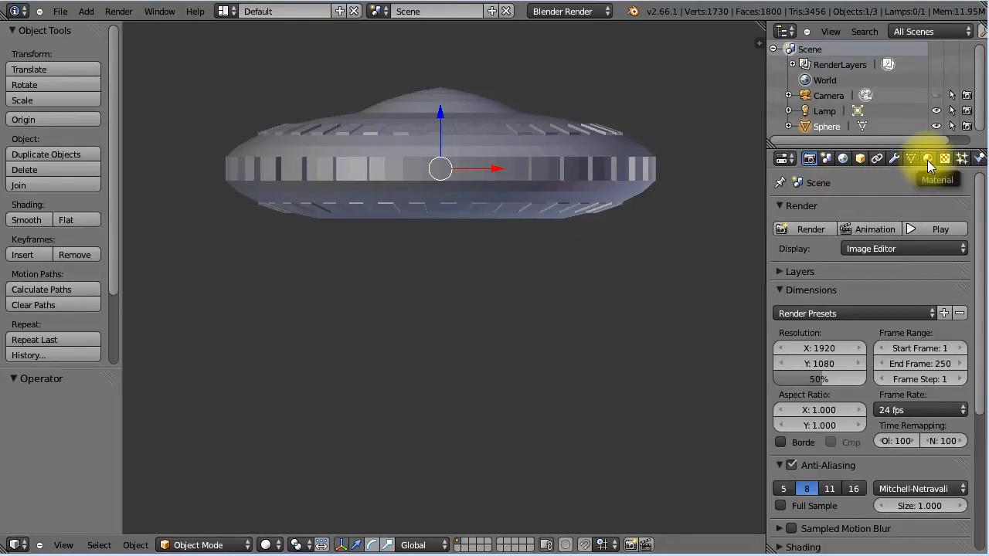
Step: Create a new hull material and set its diffuse colour to pale blue
{"action": "left_click", "coordinate": [928, 158]}
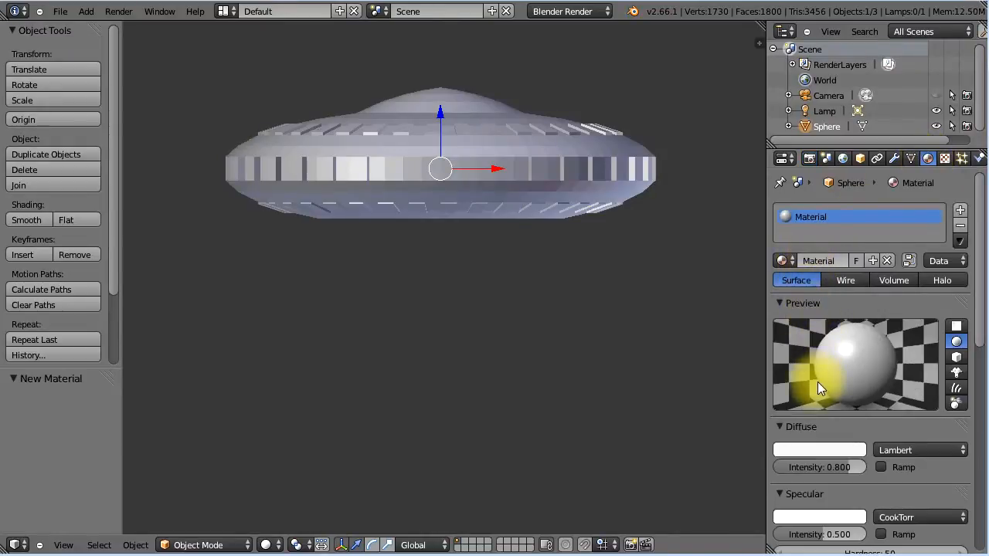
{"action": "left_click", "coordinate": [818, 450]}
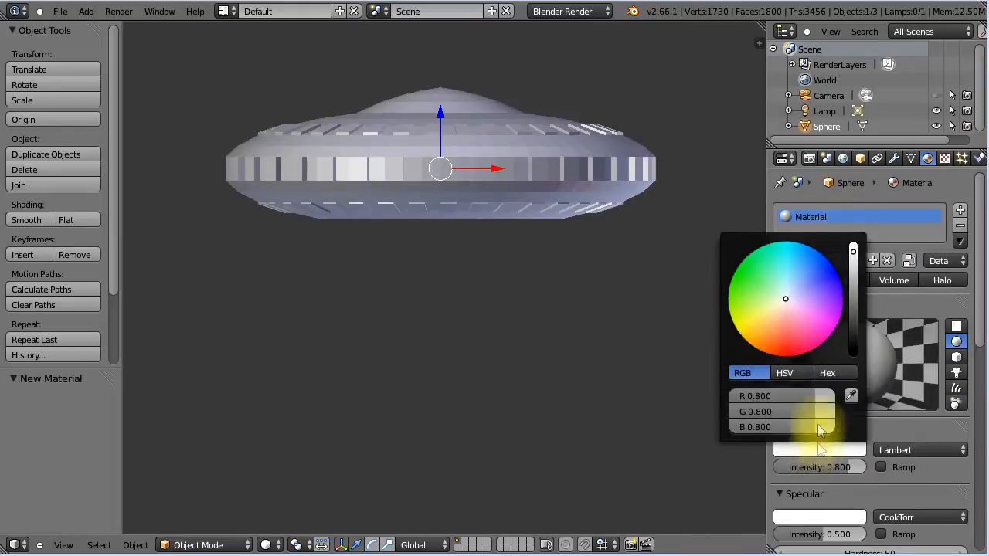
{"action": "left_click", "coordinate": [800, 286]}
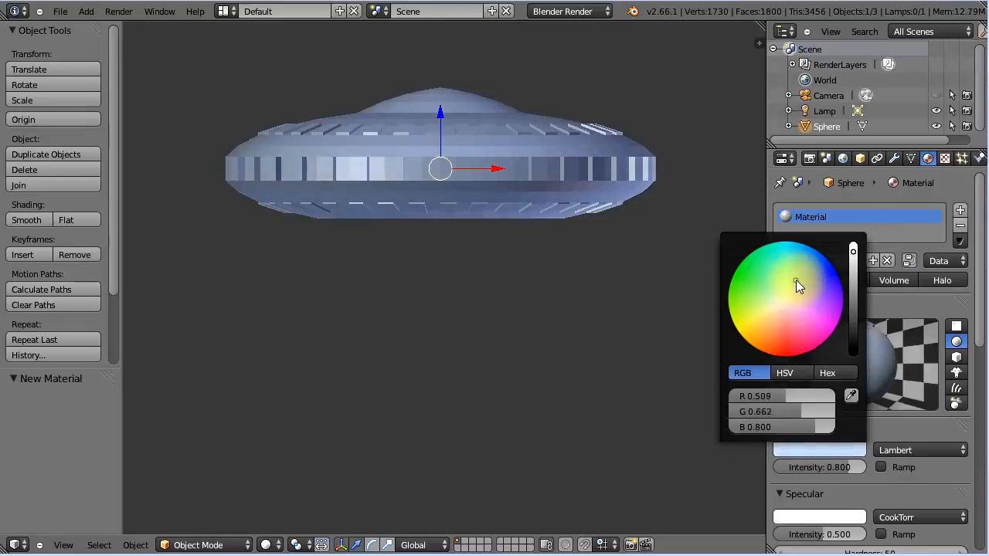
{"action": "left_click", "coordinate": [798, 286]}
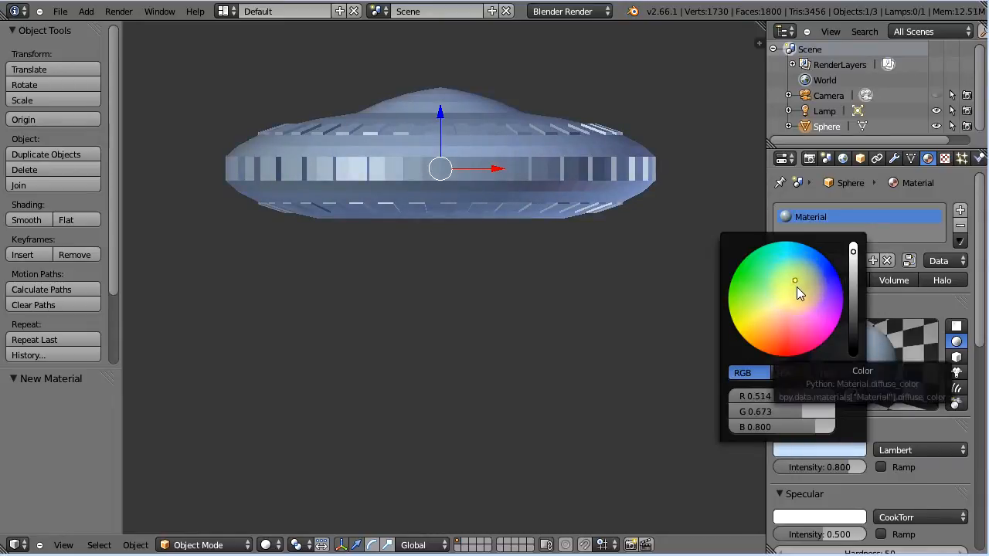
{"action": "left_click", "coordinate": [663, 339]}
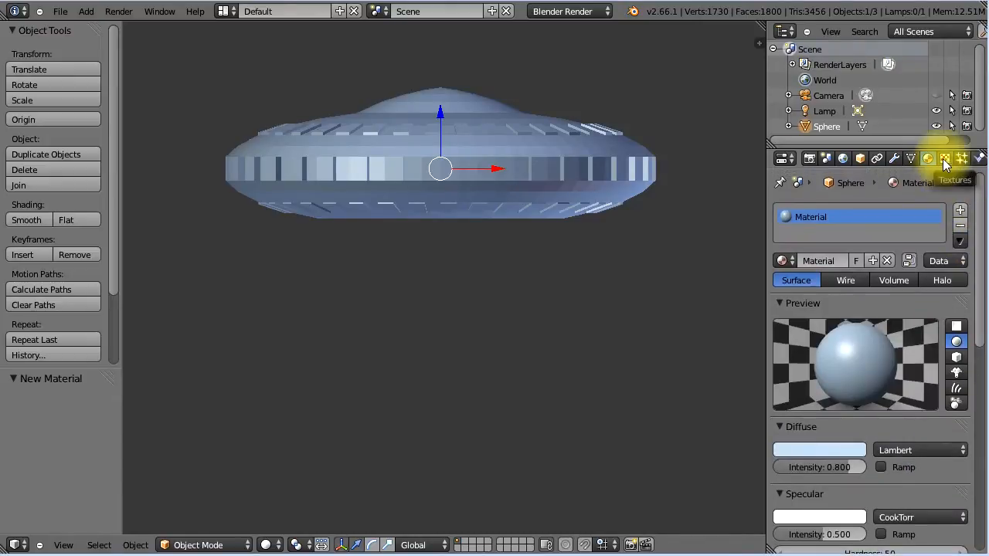
Step: Add a new texture to the hull material that influences its diffuse colour
{"action": "left_click", "coordinate": [944, 158]}
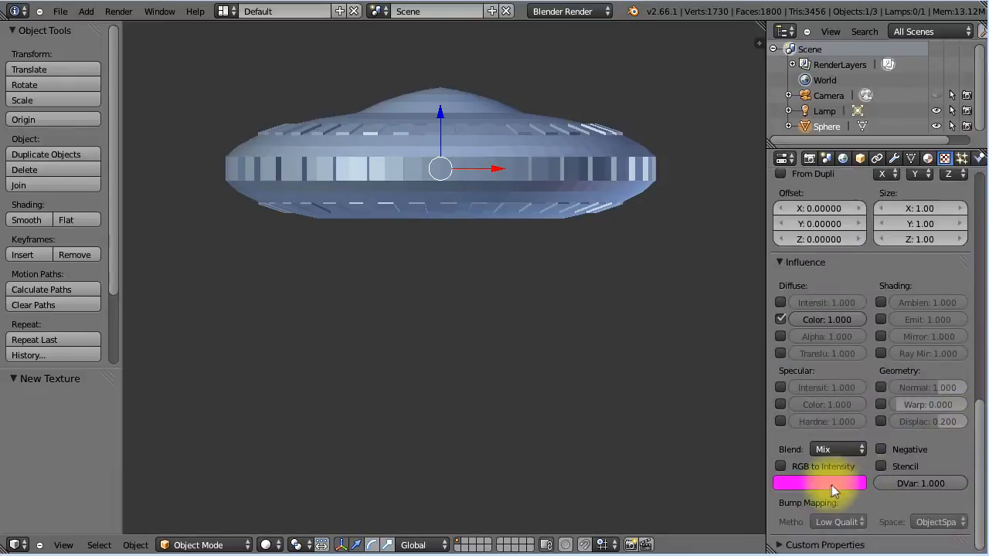
{"action": "mouse_move", "coordinate": [809, 487]}
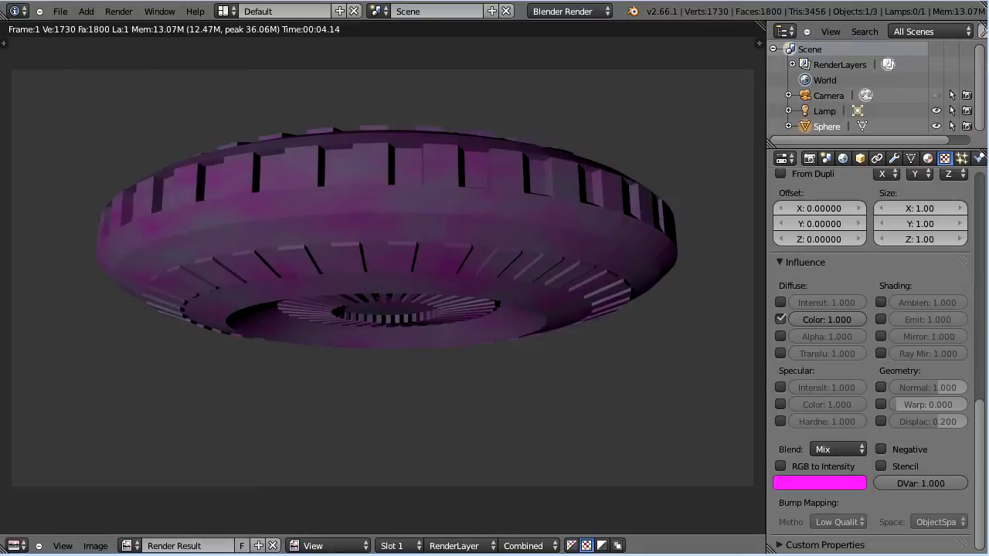
{"action": "mouse_move", "coordinate": [730, 425]}
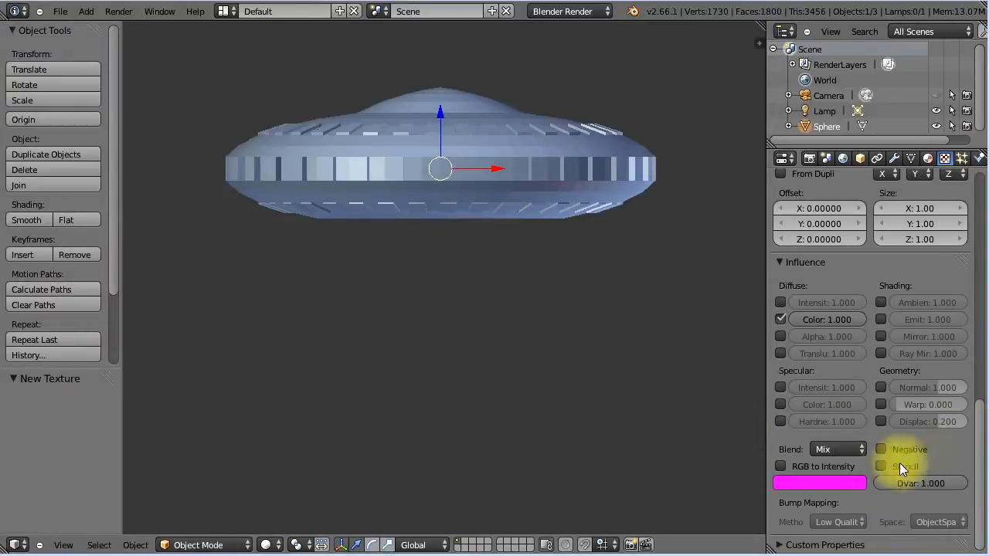
Step: Desaturate the texture's magenta tint colour and brighten it to light grey
{"action": "left_click", "coordinate": [819, 483]}
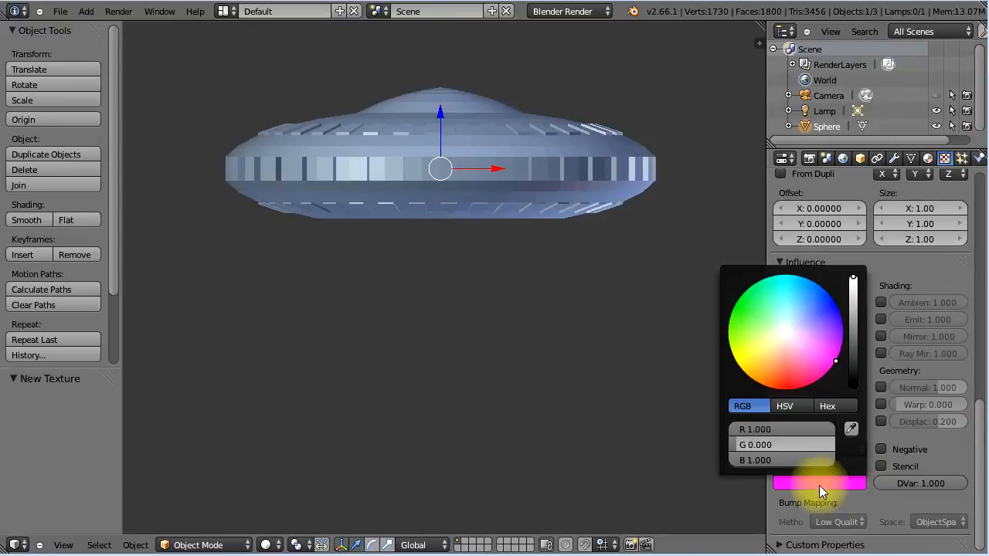
{"action": "mouse_move", "coordinate": [790, 340]}
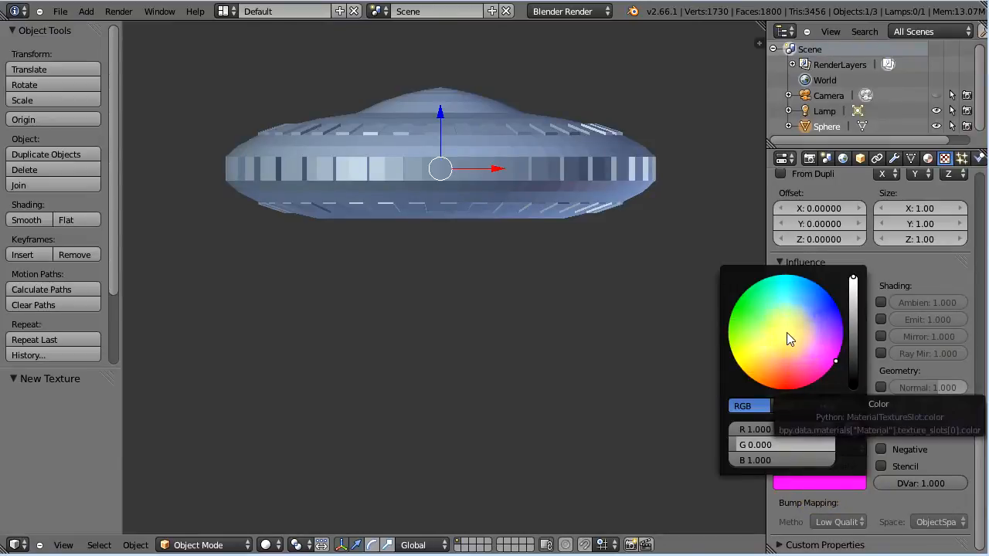
{"action": "left_click_drag", "start_coordinate": [836, 361], "coordinate": [853, 288]}
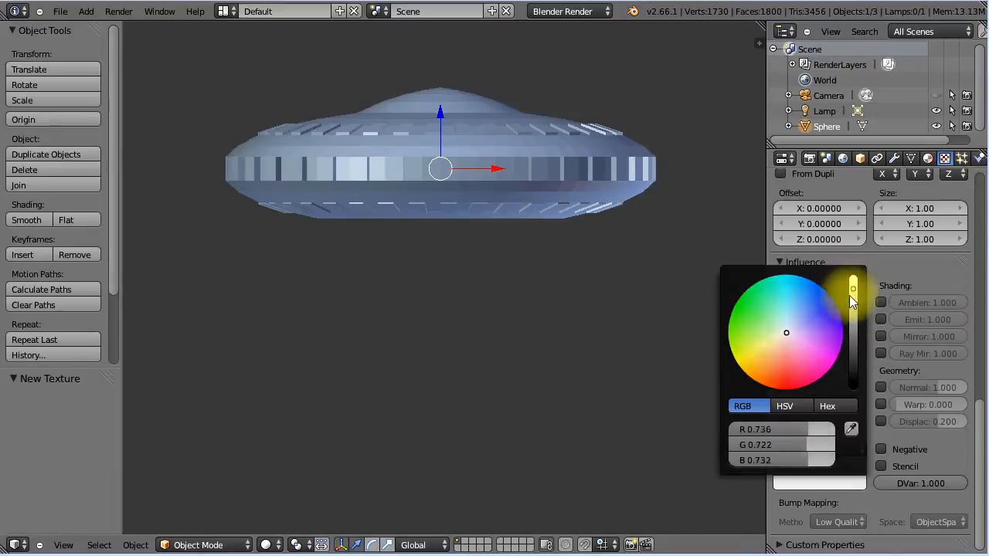
{"action": "left_click_drag", "start_coordinate": [853, 290], "coordinate": [853, 344]}
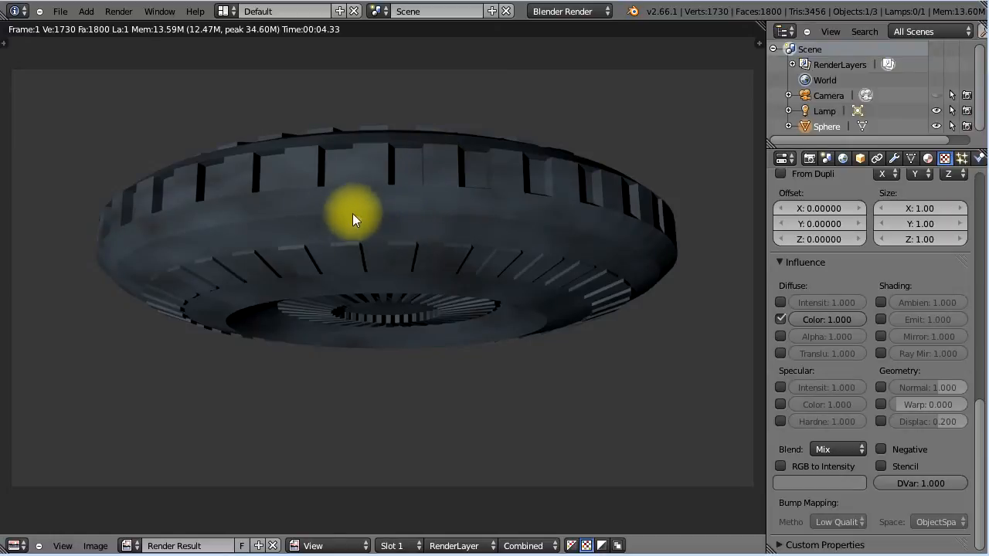
{"action": "mouse_move", "coordinate": [629, 383]}
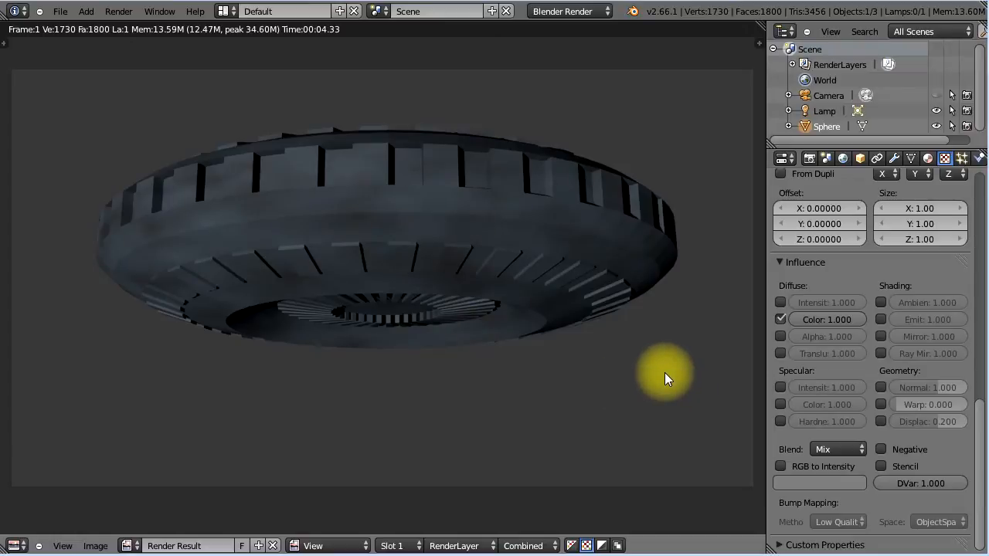
{"action": "mouse_move", "coordinate": [676, 361]}
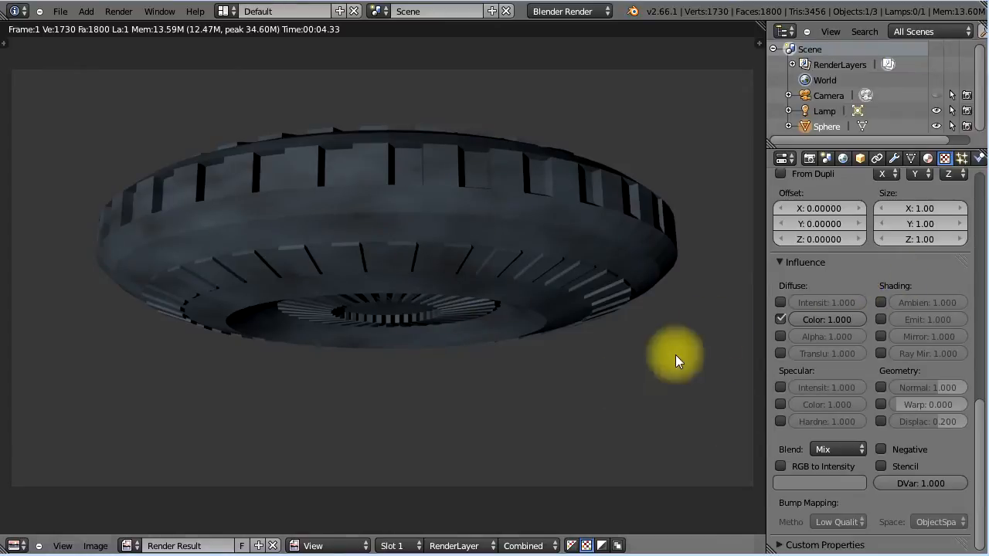
{"action": "mouse_move", "coordinate": [170, 199]}
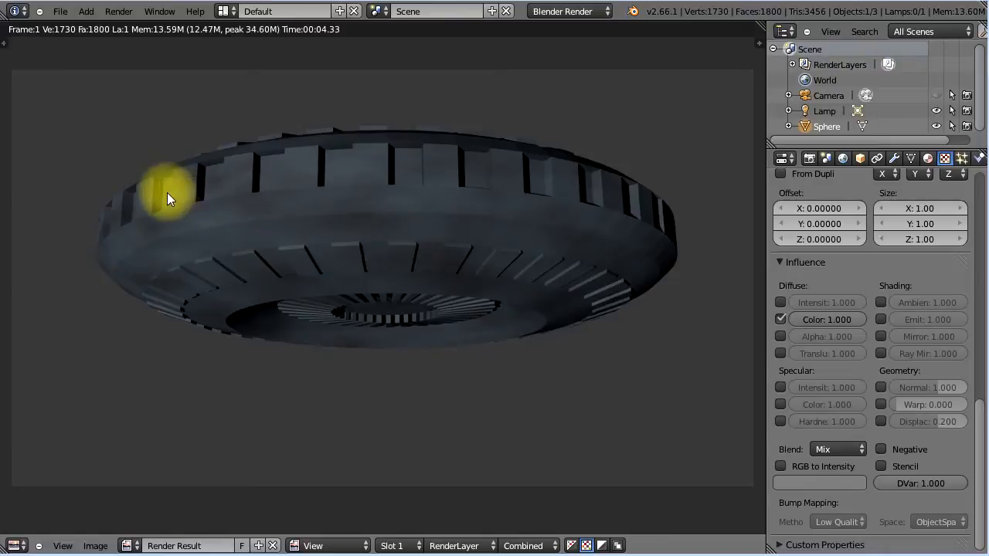
{"action": "mouse_move", "coordinate": [432, 174]}
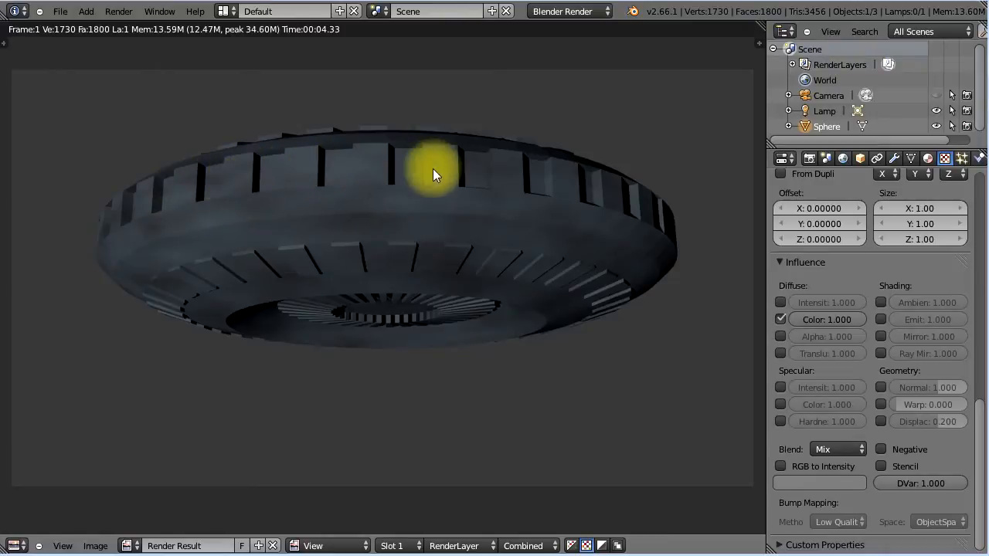
{"action": "mouse_move", "coordinate": [626, 387]}
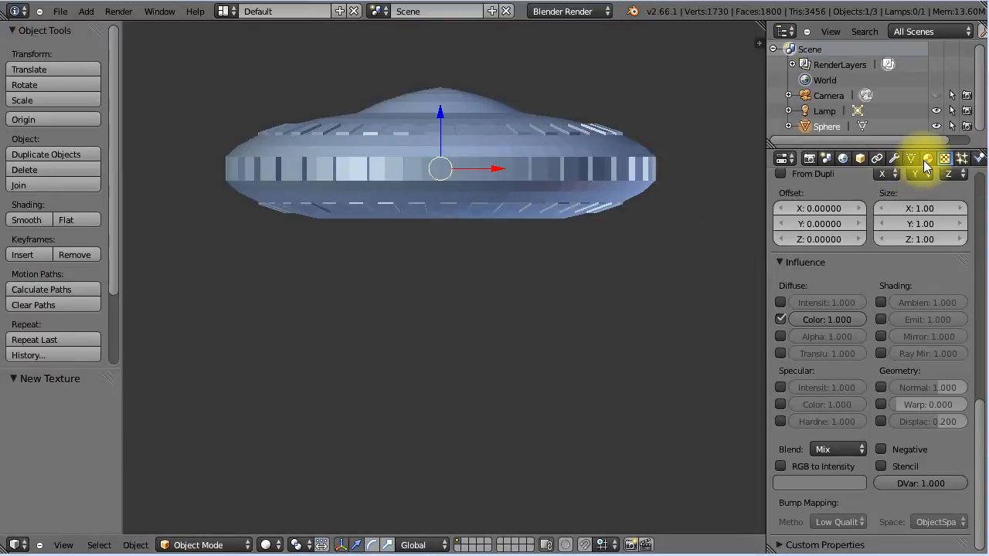
Step: Add a second material slot holding a new material with black diffuse colour
{"action": "left_click", "coordinate": [927, 158]}
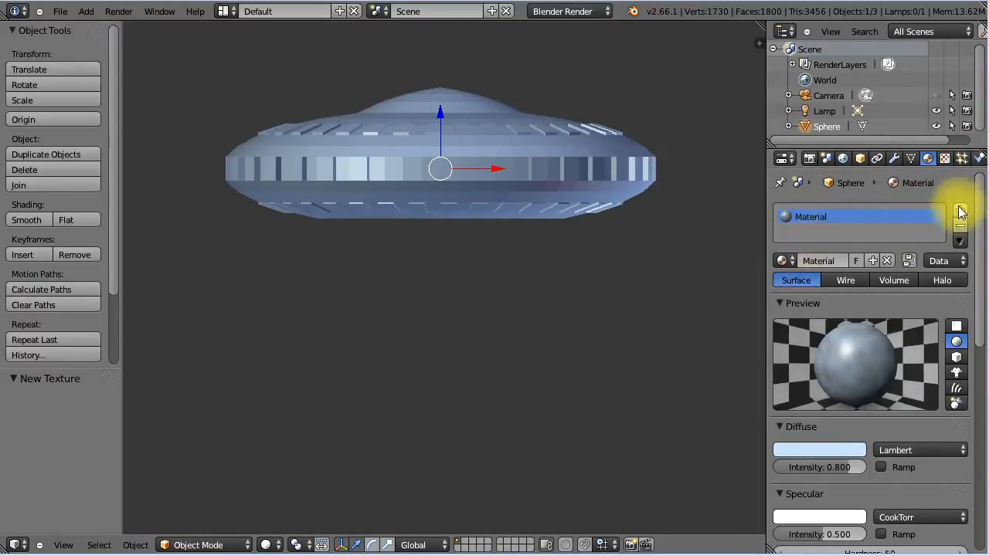
{"action": "left_click", "coordinate": [887, 261]}
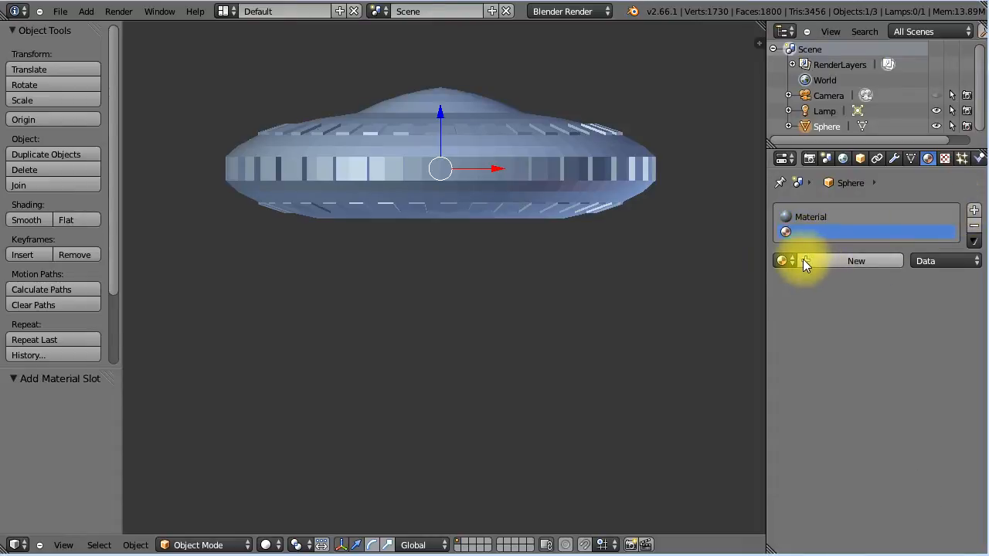
{"action": "left_click", "coordinate": [855, 261]}
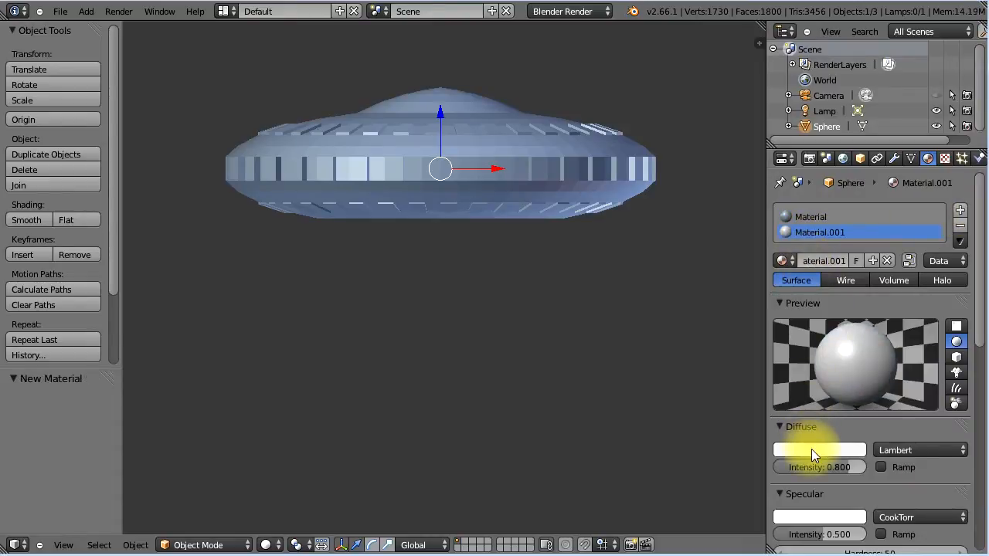
{"action": "left_click", "coordinate": [819, 450]}
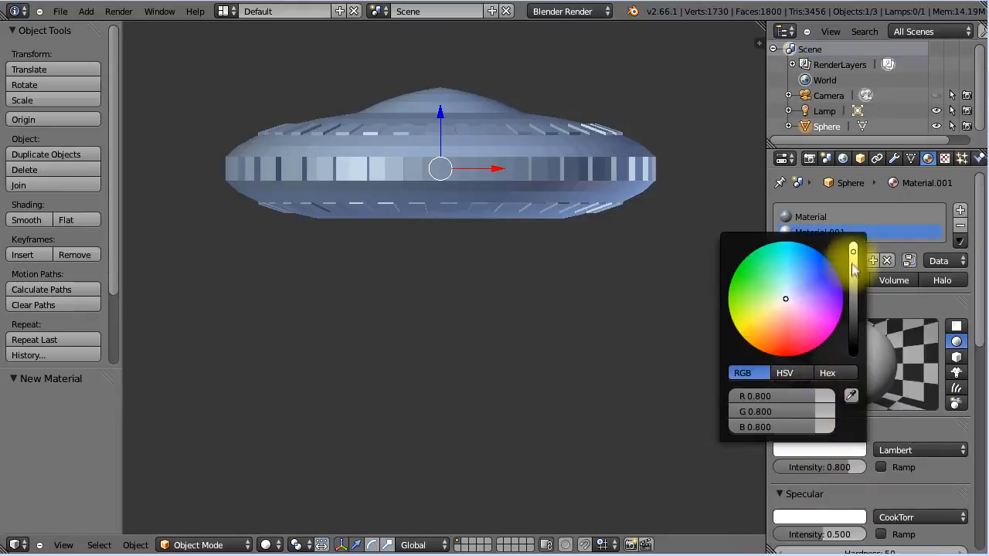
{"action": "left_click_drag", "start_coordinate": [853, 251], "coordinate": [853, 347]}
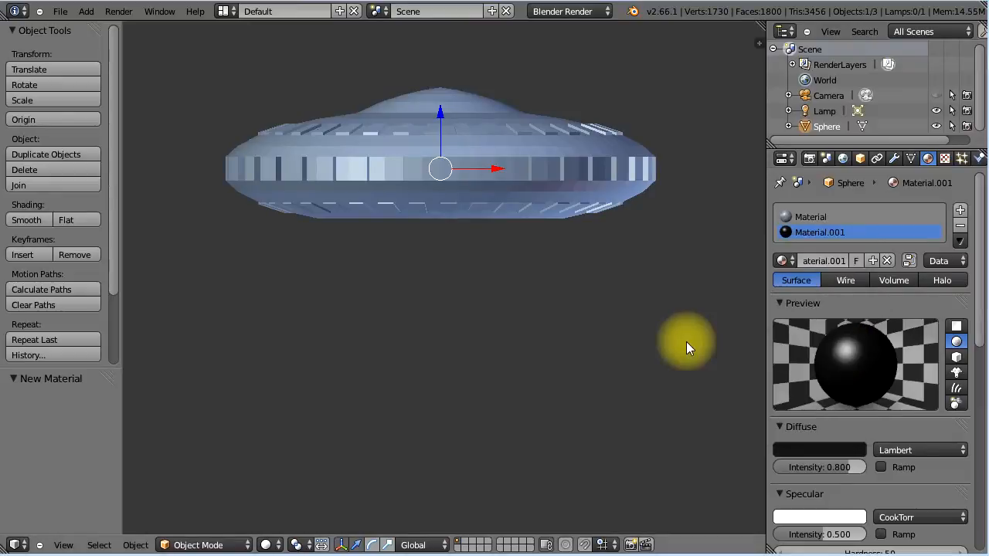
{"action": "mouse_move", "coordinate": [487, 191]}
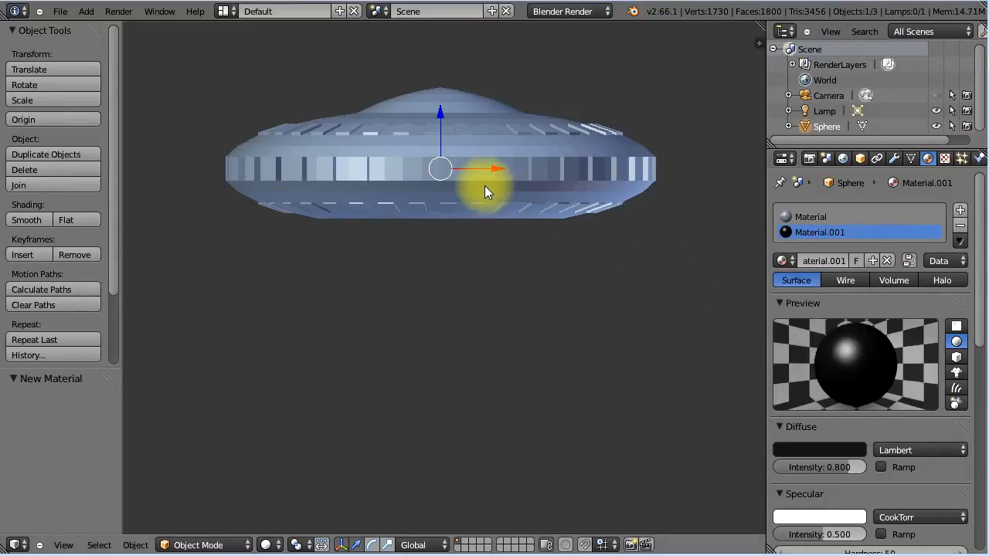
Step: In Edit Mode, assign the black Material.001 to the rim window faces
{"action": "key", "text": "Tab"}
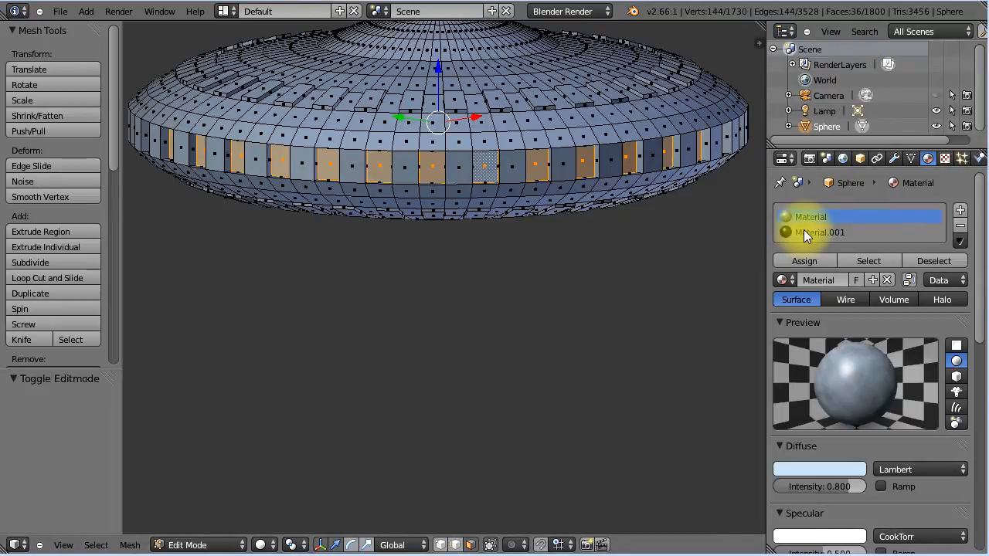
{"action": "left_click", "coordinate": [819, 233]}
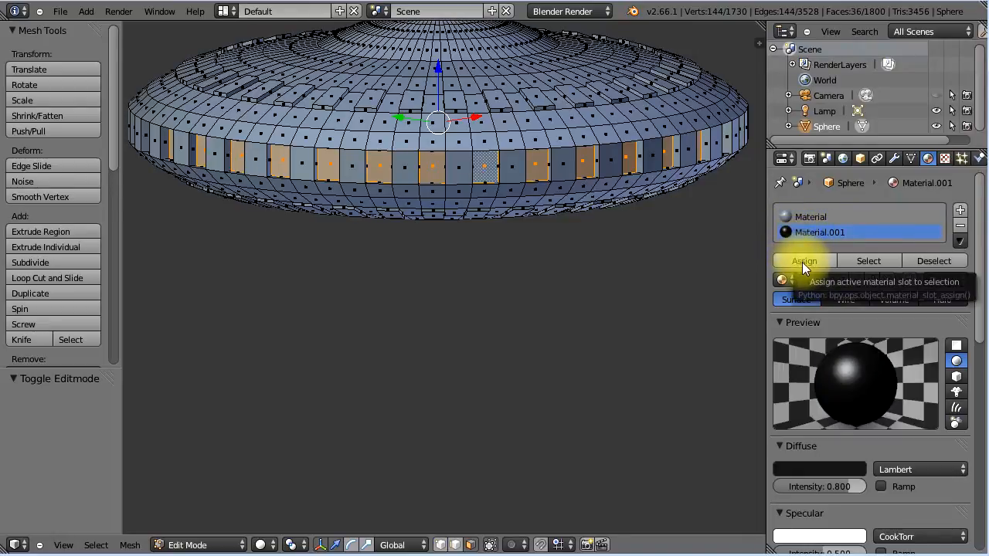
{"action": "left_click", "coordinate": [805, 261]}
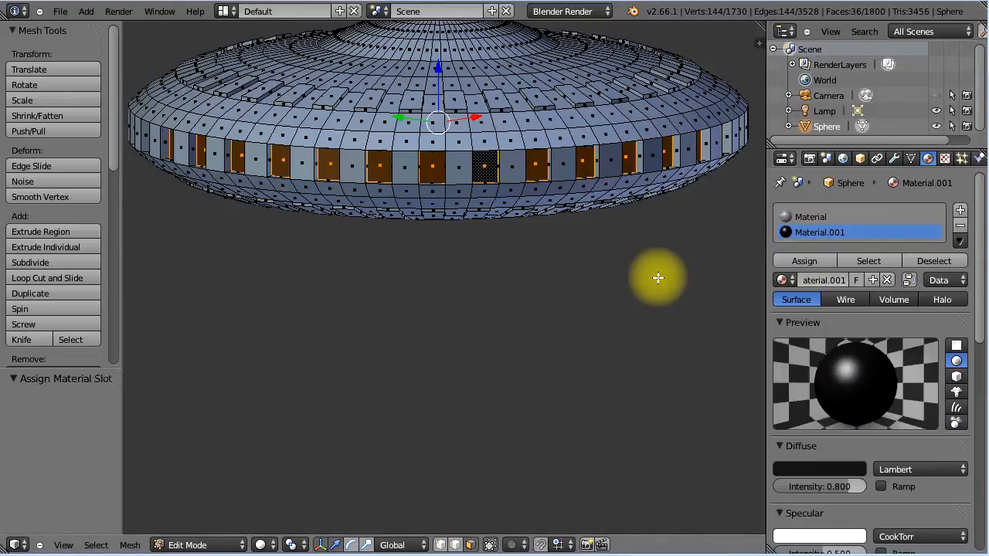
{"action": "key", "text": "Tab"}
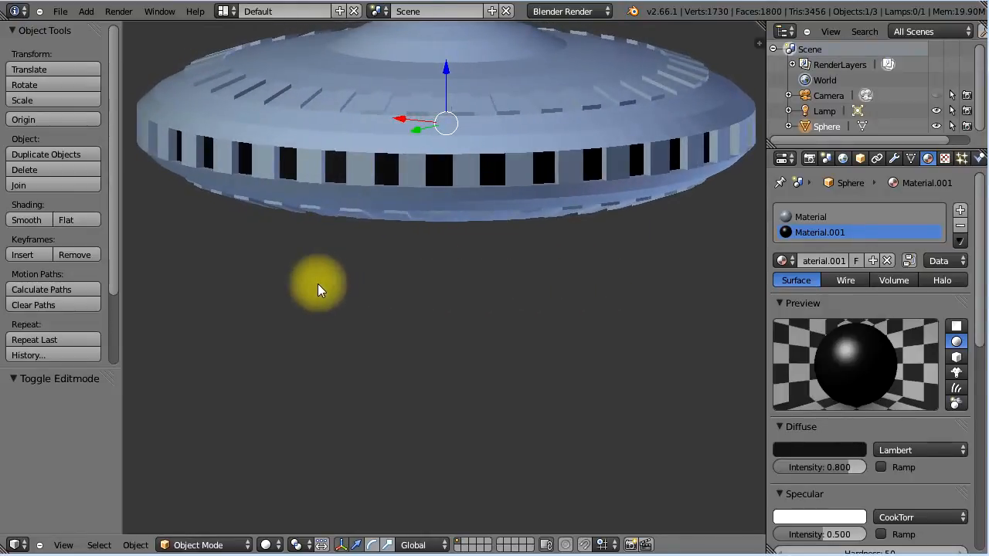
Step: Orbit the view toward the saucer's underside
{"action": "left_click_drag", "start_coordinate": [320, 289], "coordinate": [344, 307]}
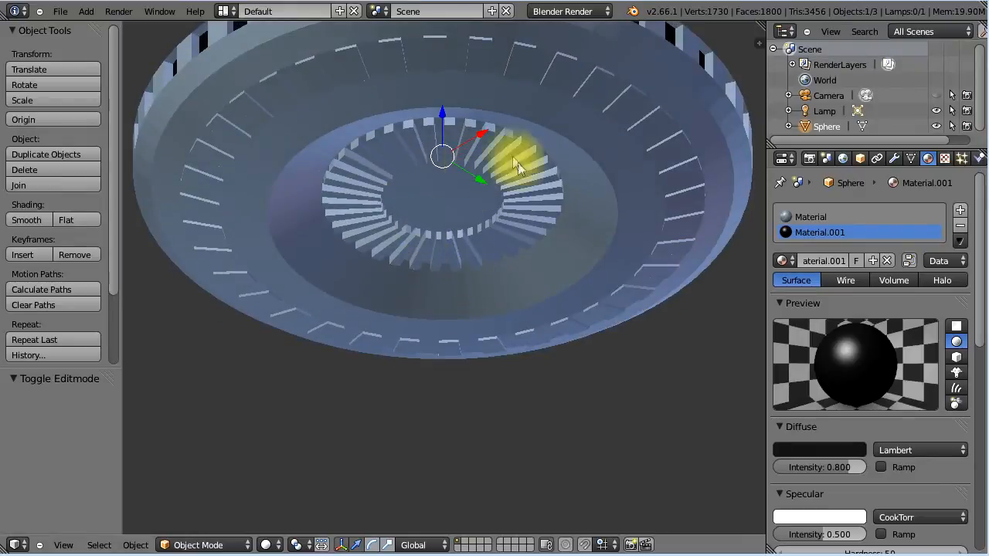
{"action": "mouse_move", "coordinate": [425, 185]}
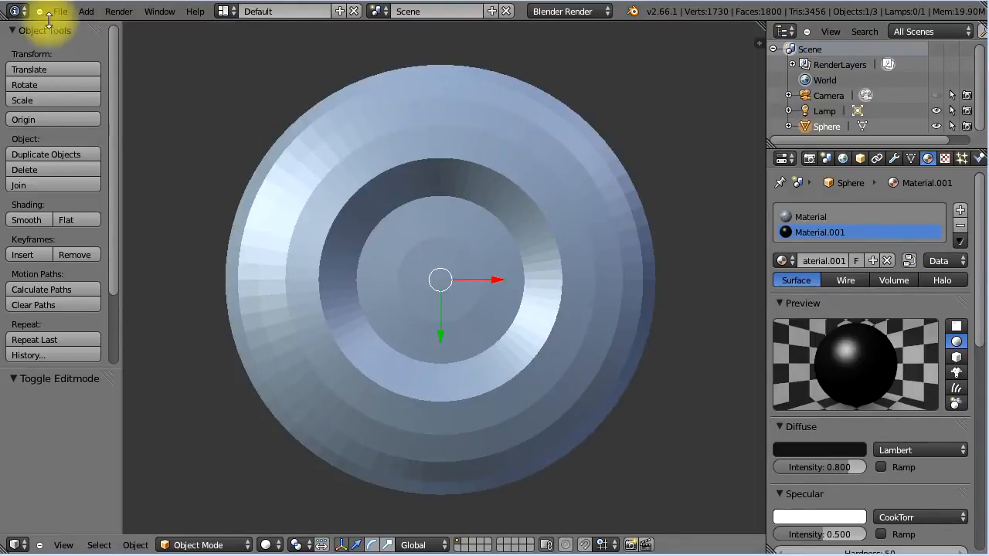
Step: Add a mesh cylinder and drag it along X to the saucer's centre
{"action": "left_click", "coordinate": [85, 11]}
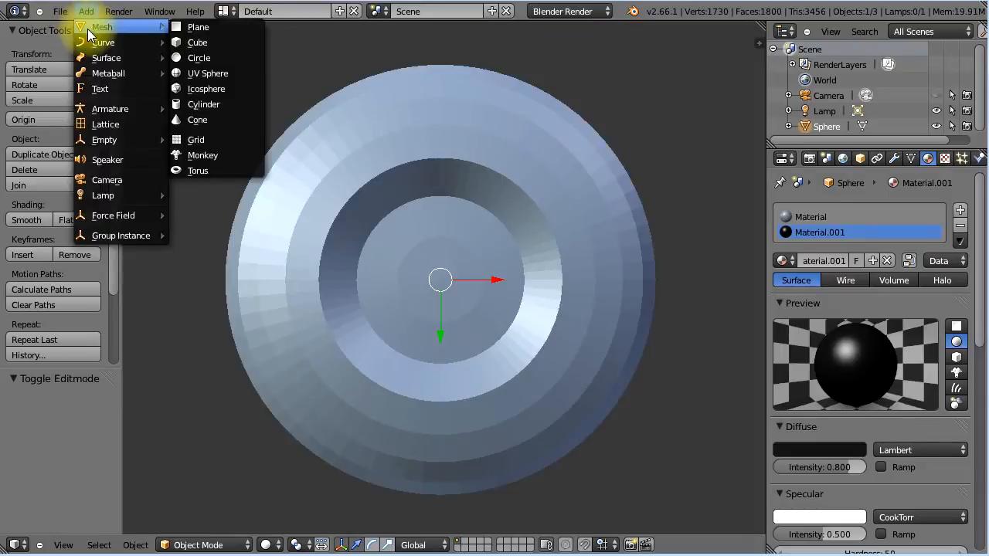
{"action": "left_click", "coordinate": [203, 105]}
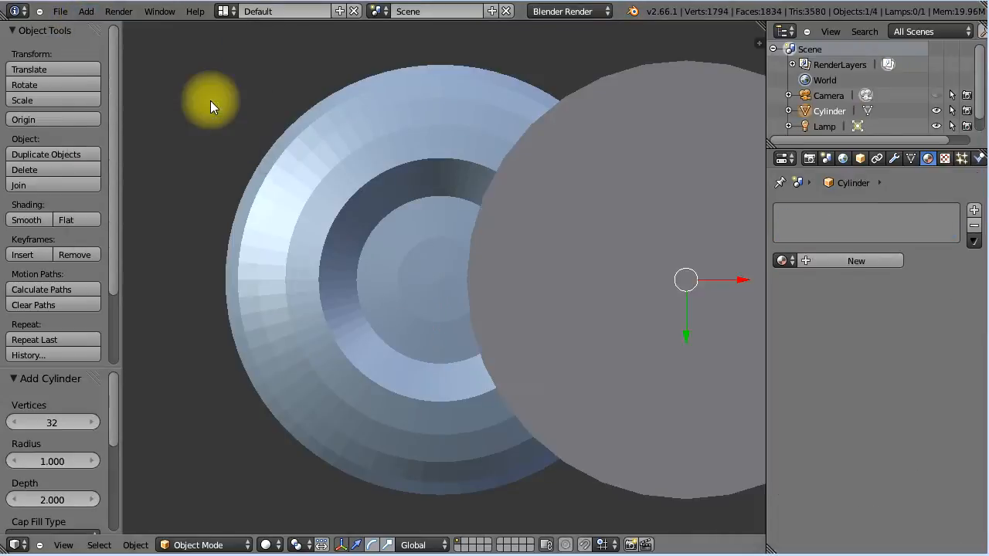
{"action": "mouse_move", "coordinate": [746, 282]}
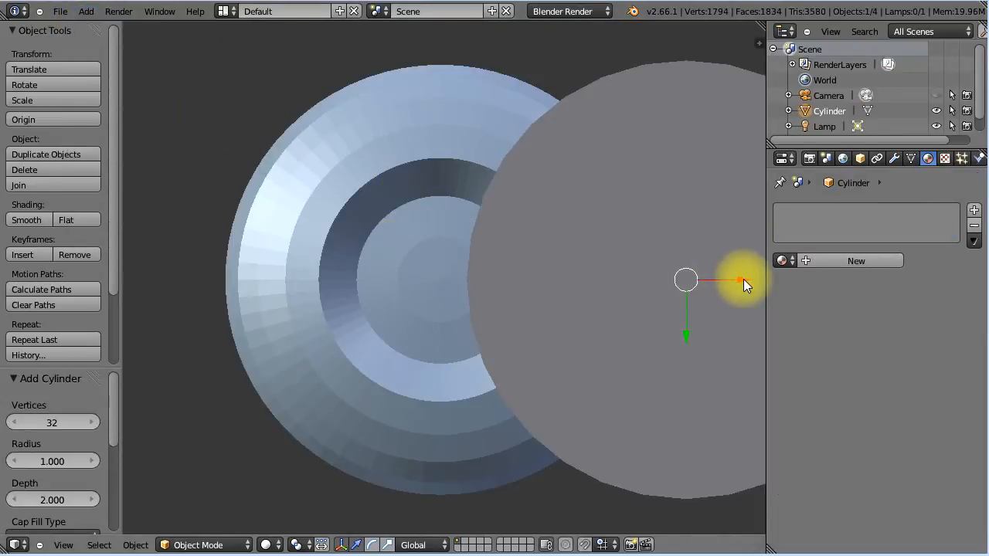
{"action": "left_click_drag", "start_coordinate": [742, 282], "coordinate": [510, 290]}
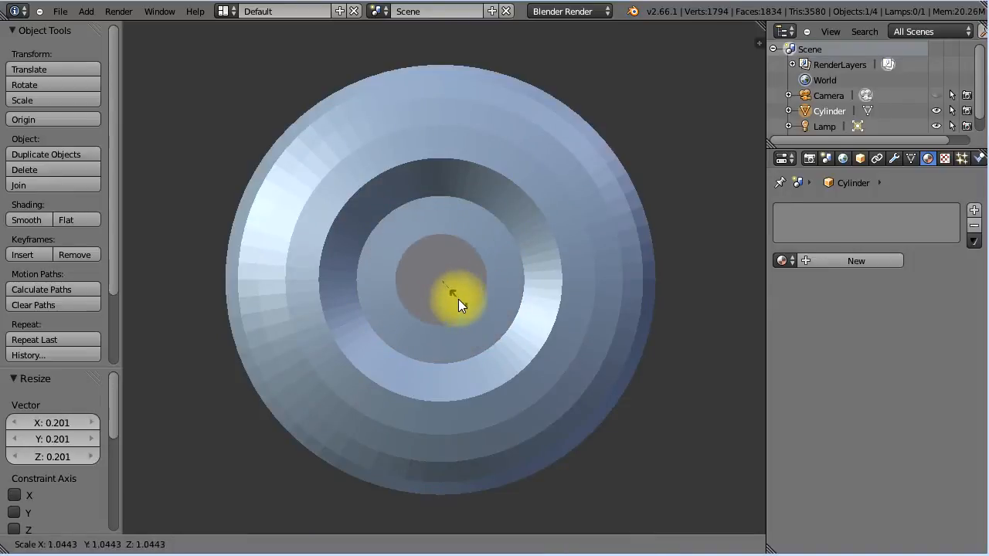
{"action": "mouse_move", "coordinate": [452, 294]}
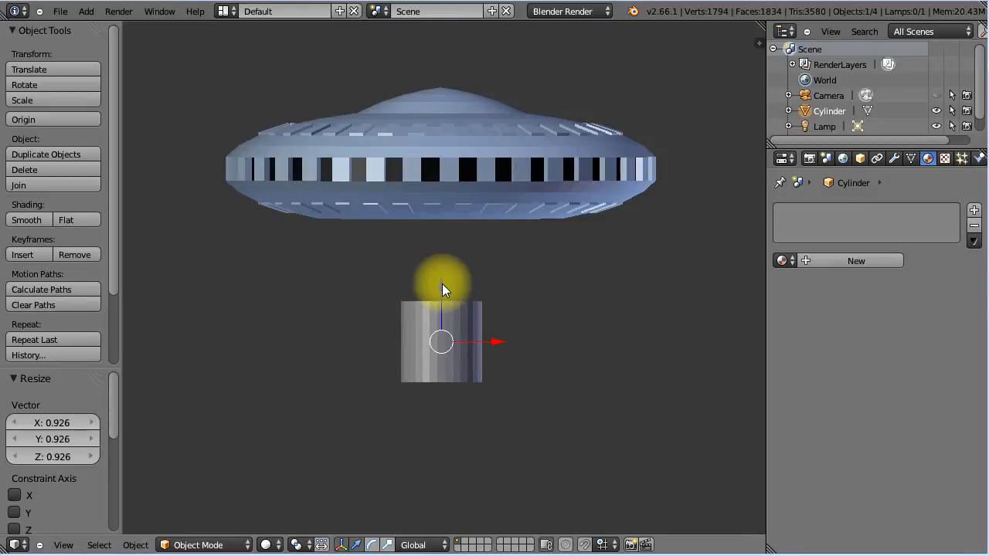
Step: Squash the cylinder into a thin disc and raise it into the saucer's underside
{"action": "key", "text": "s"}
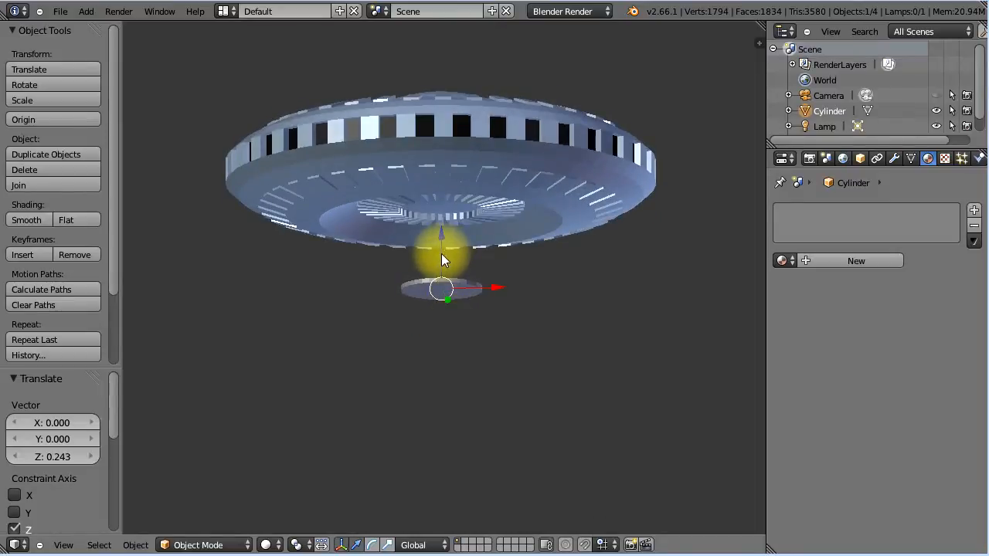
{"action": "left_click_drag", "start_coordinate": [444, 259], "coordinate": [444, 181]}
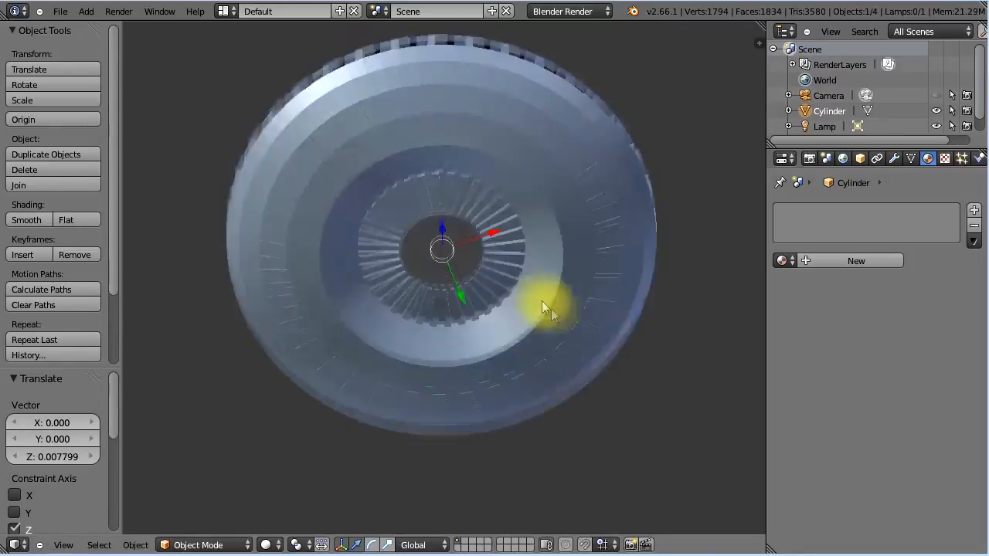
{"action": "left_click_drag", "start_coordinate": [549, 309], "coordinate": [472, 413]}
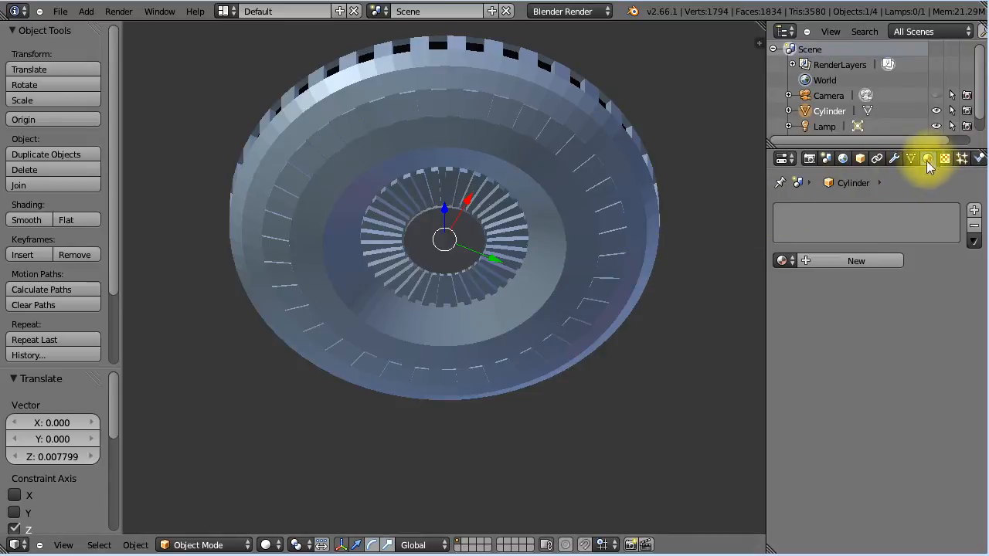
{"action": "left_click", "coordinate": [927, 158]}
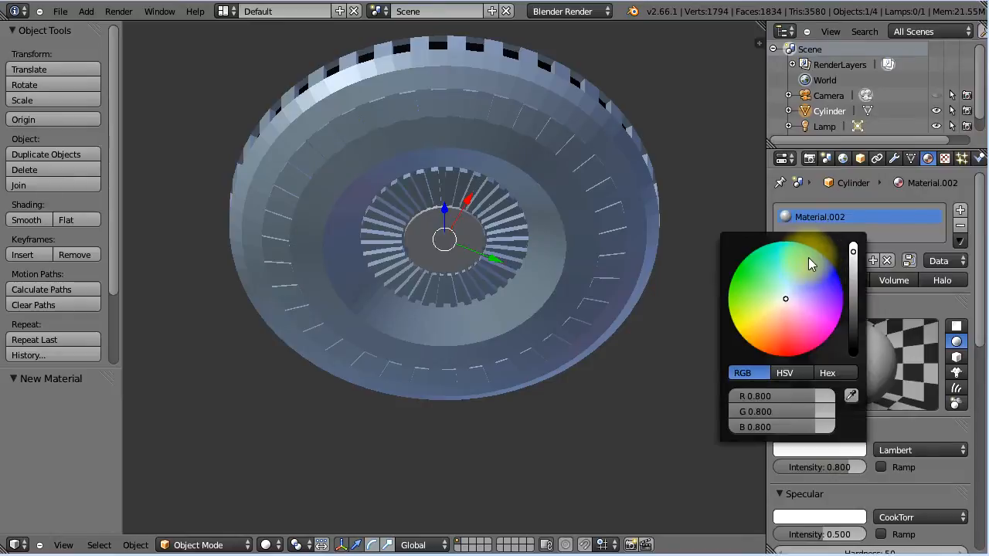
Step: Give the plate material a bright blue diffuse colour and raise its Emit value
{"action": "left_click", "coordinate": [806, 247]}
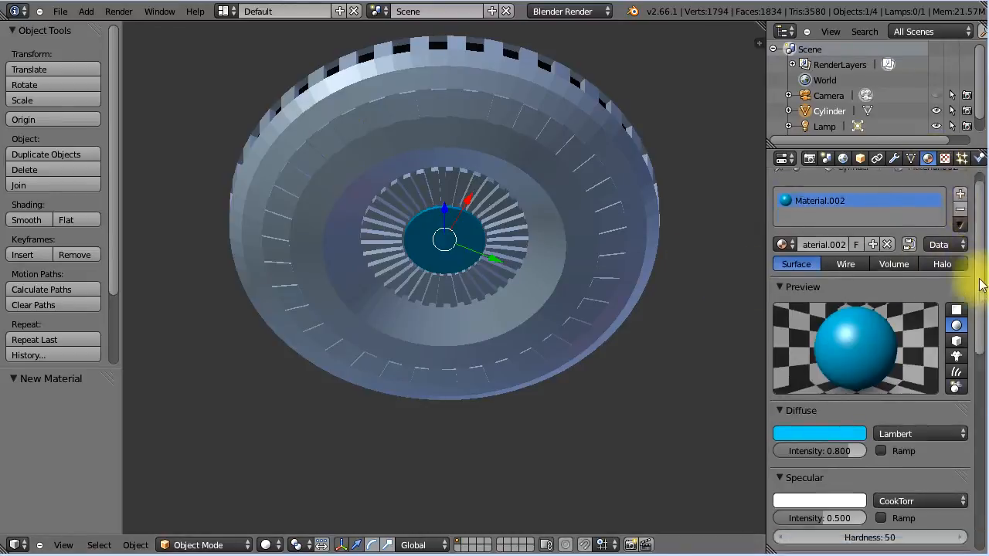
{"action": "scroll", "scroll_direction": "down", "scroll_amount": 3}
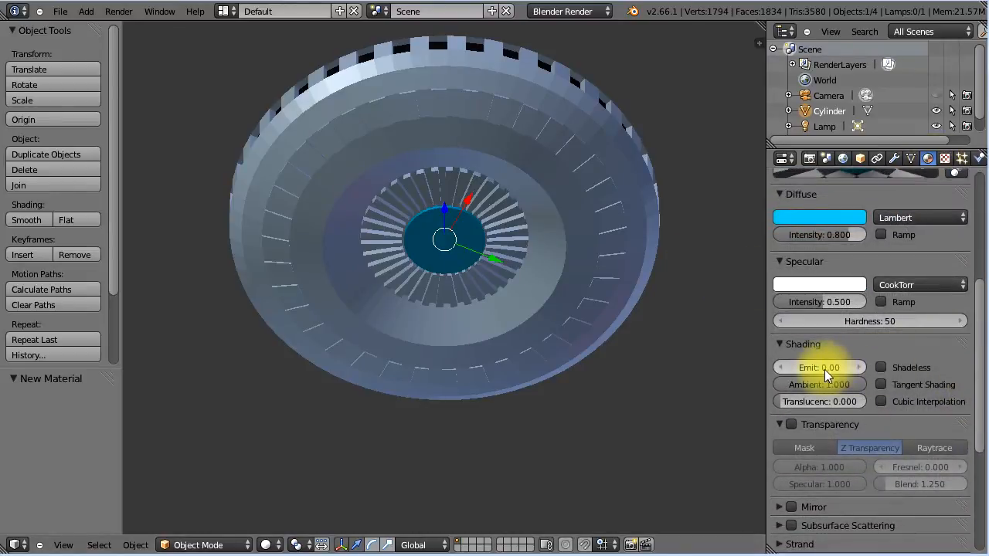
{"action": "mouse_move", "coordinate": [819, 367]}
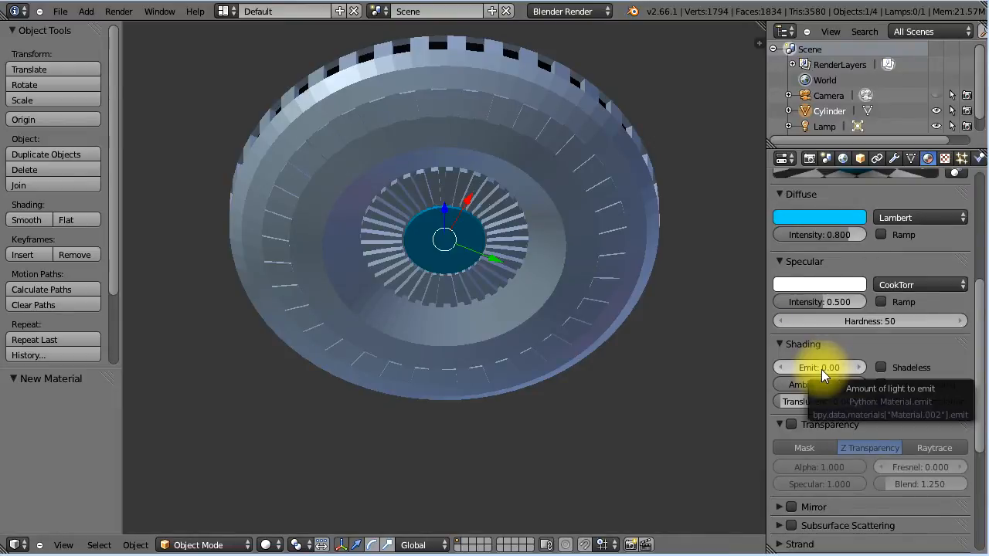
{"action": "left_click", "coordinate": [819, 367]}
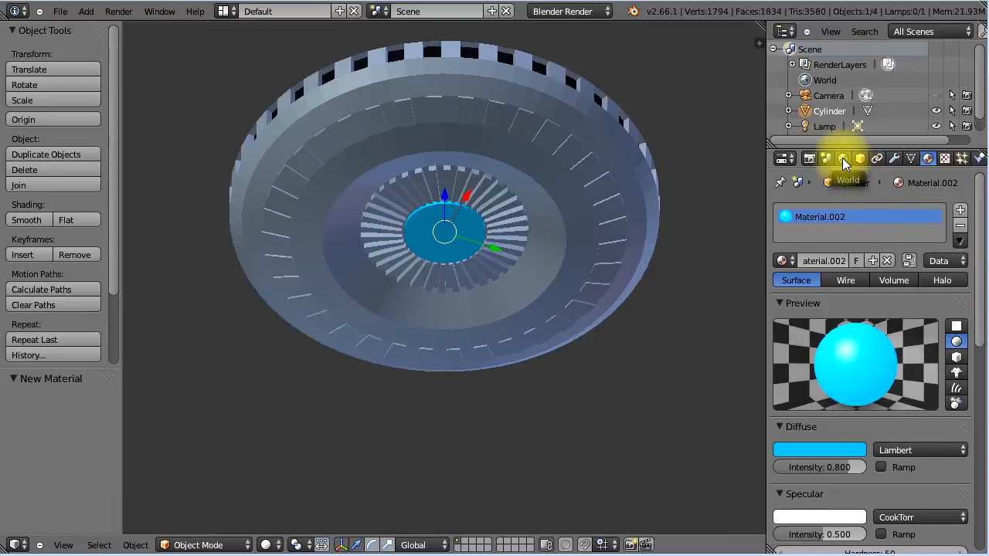
Step: Enable world Indirect Lighting with Approximate gather
{"action": "left_click", "coordinate": [843, 159]}
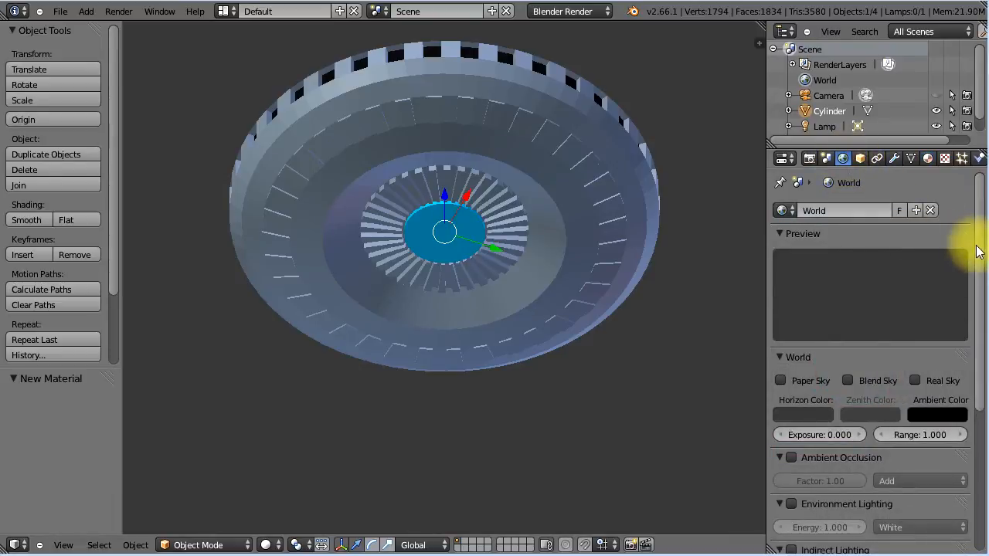
{"action": "scroll", "scroll_direction": "down", "scroll_amount": 3}
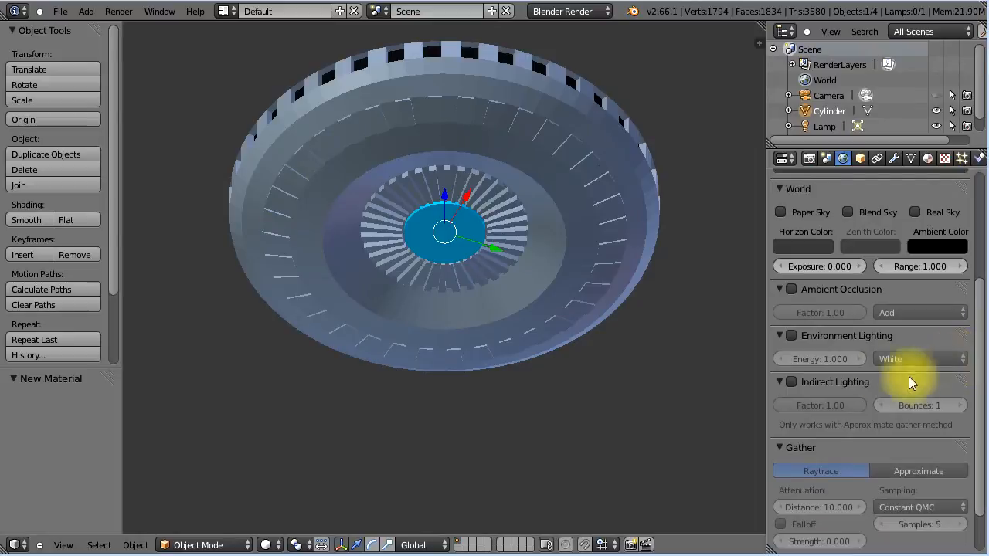
{"action": "left_click", "coordinate": [790, 382]}
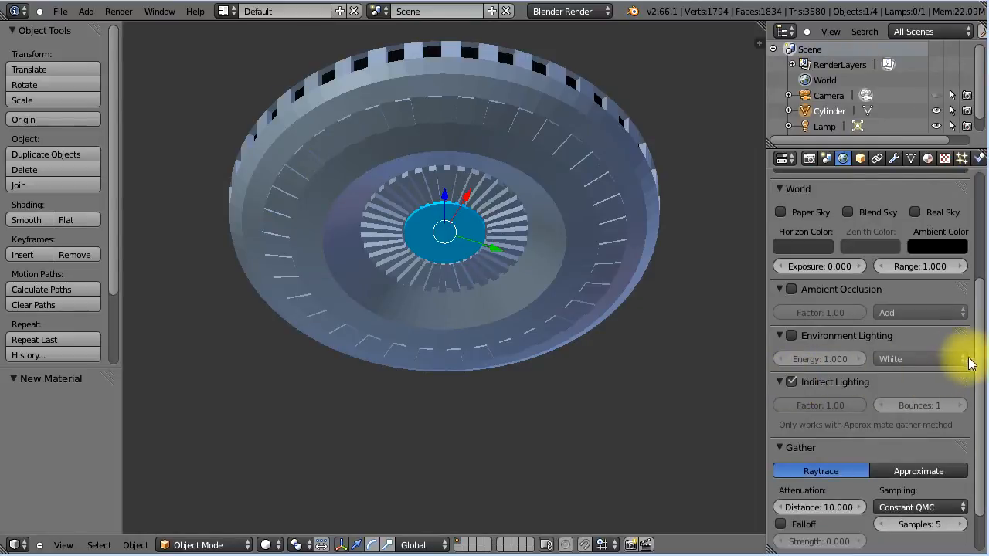
{"action": "scroll", "scroll_direction": "down", "scroll_amount": 3}
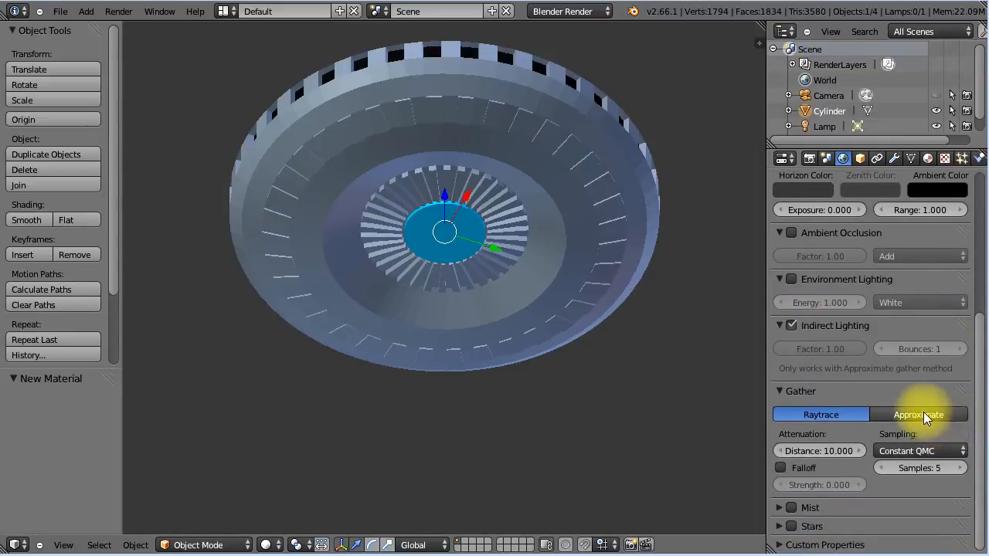
{"action": "left_click", "coordinate": [918, 415]}
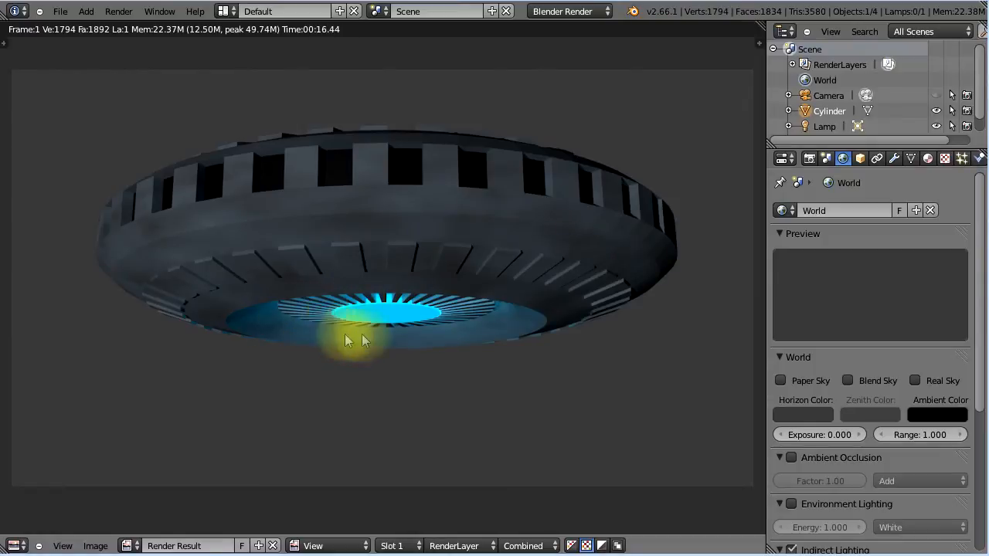
{"action": "mouse_move", "coordinate": [464, 320]}
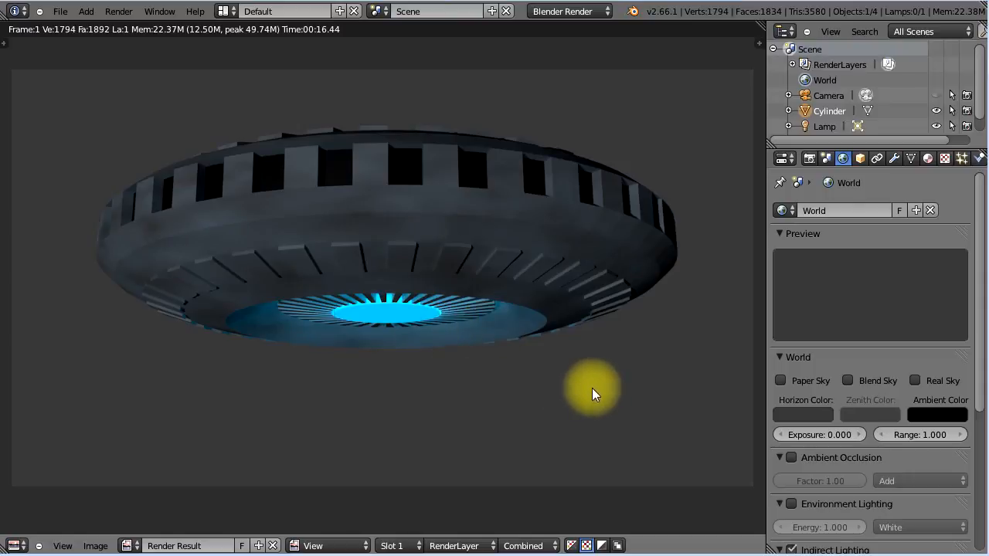
{"action": "mouse_move", "coordinate": [536, 384]}
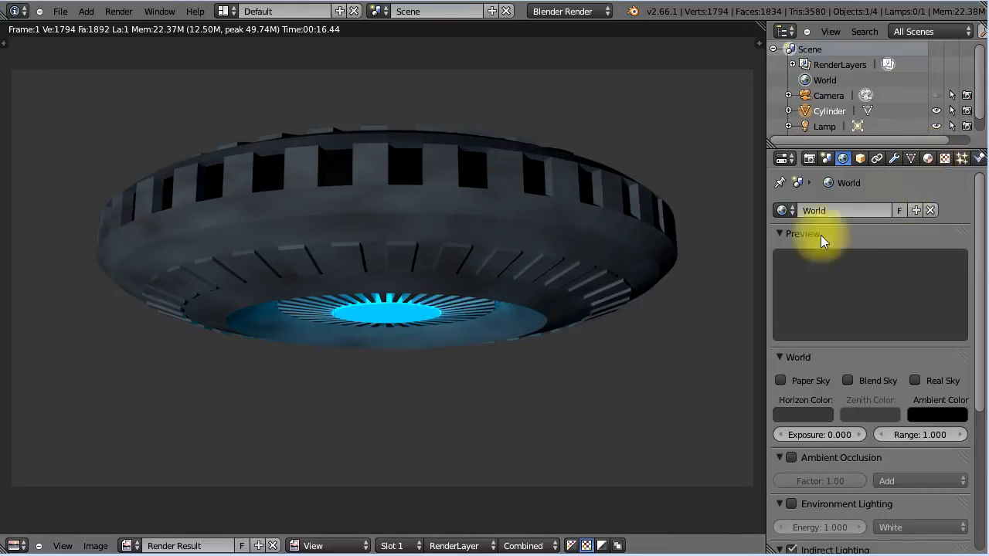
{"action": "mouse_move", "coordinate": [672, 448]}
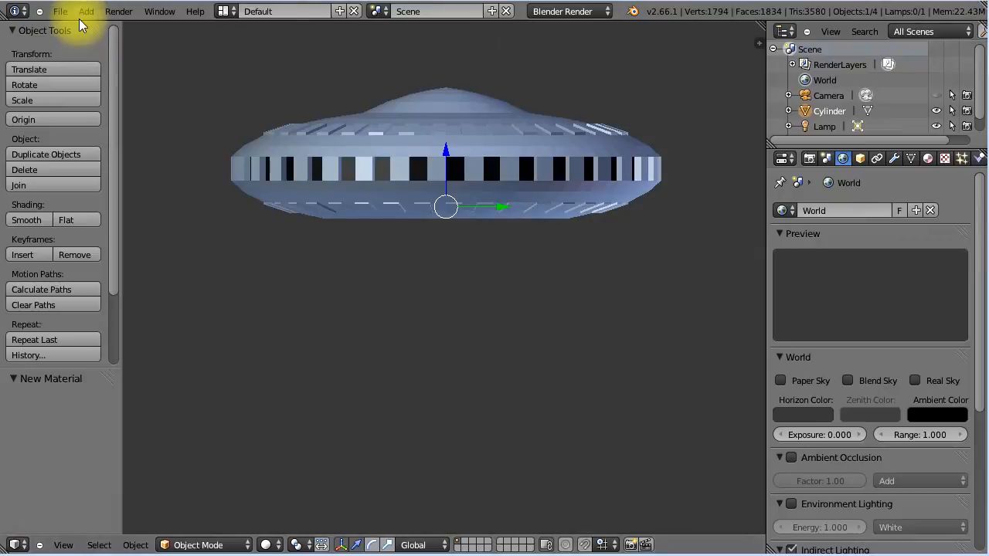
{"action": "mouse_move", "coordinate": [162, 164]}
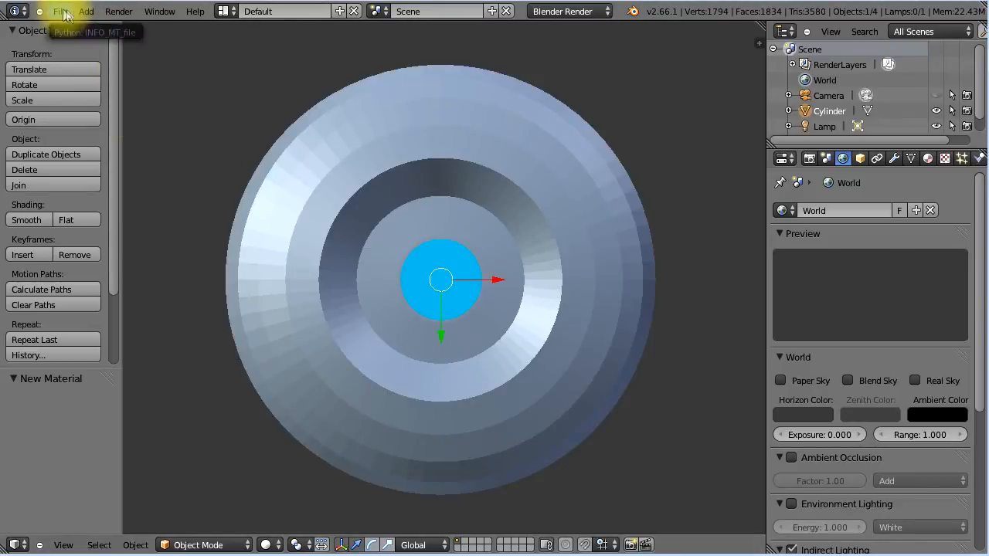
Step: Add a new cylinder mesh and place it below the UFO
{"action": "left_click", "coordinate": [86, 11]}
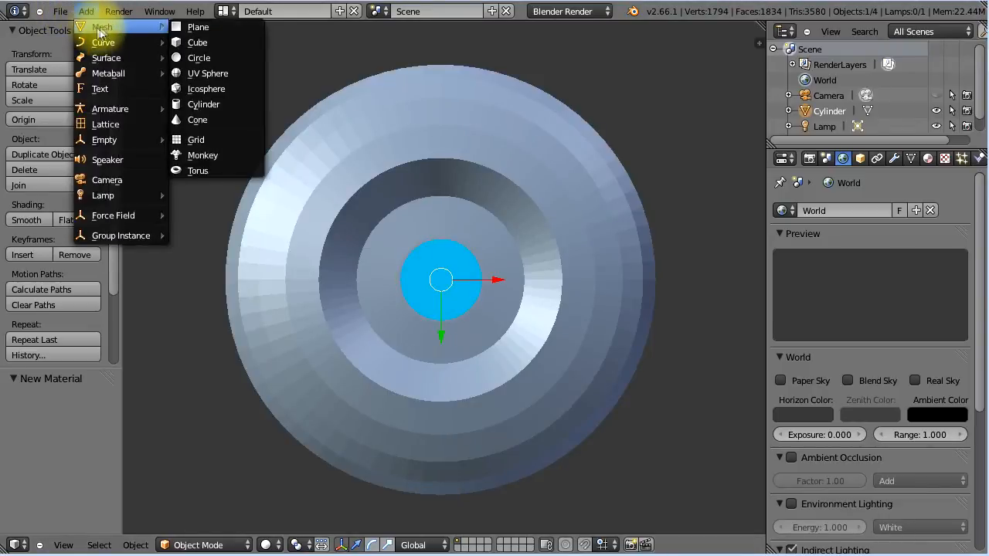
{"action": "mouse_move", "coordinate": [201, 105]}
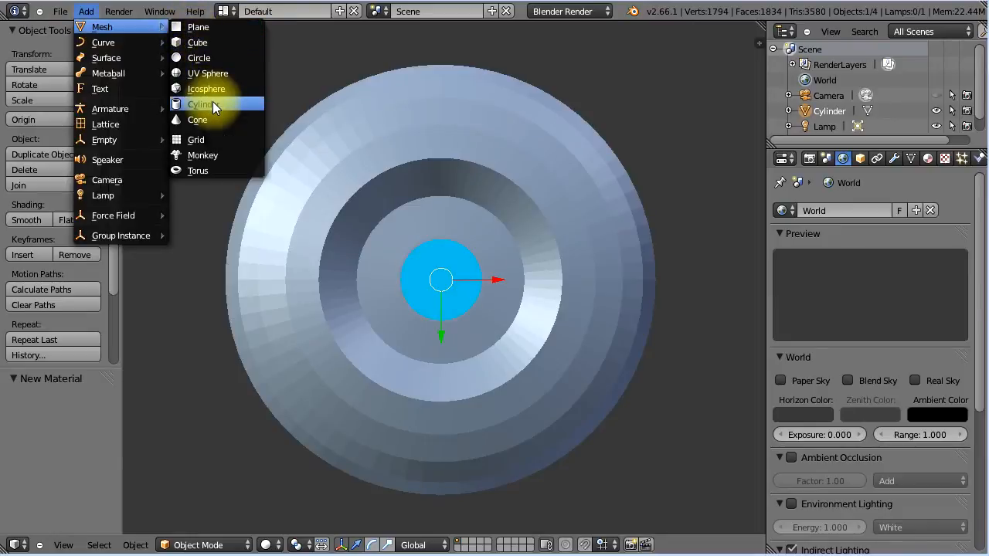
{"action": "left_click", "coordinate": [201, 105]}
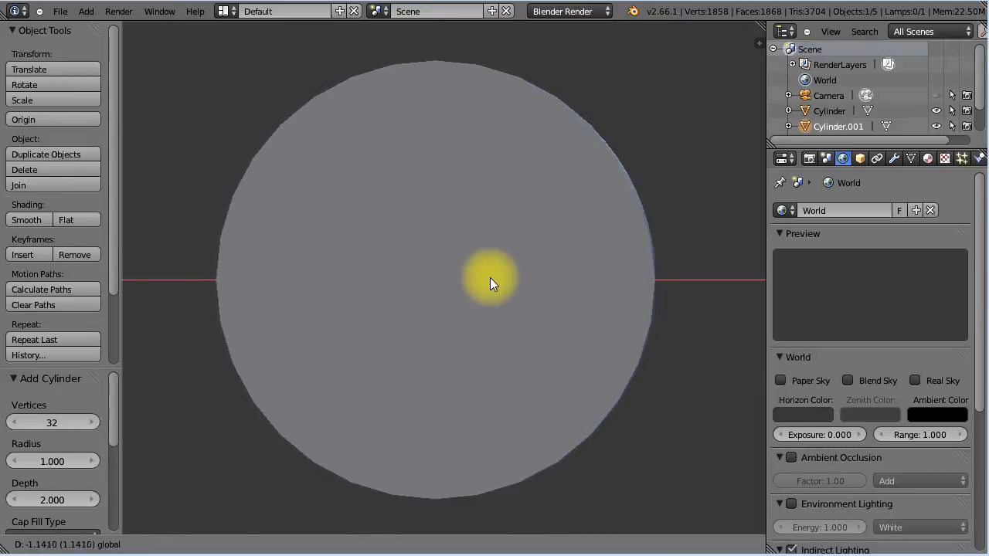
{"action": "left_click", "coordinate": [494, 280]}
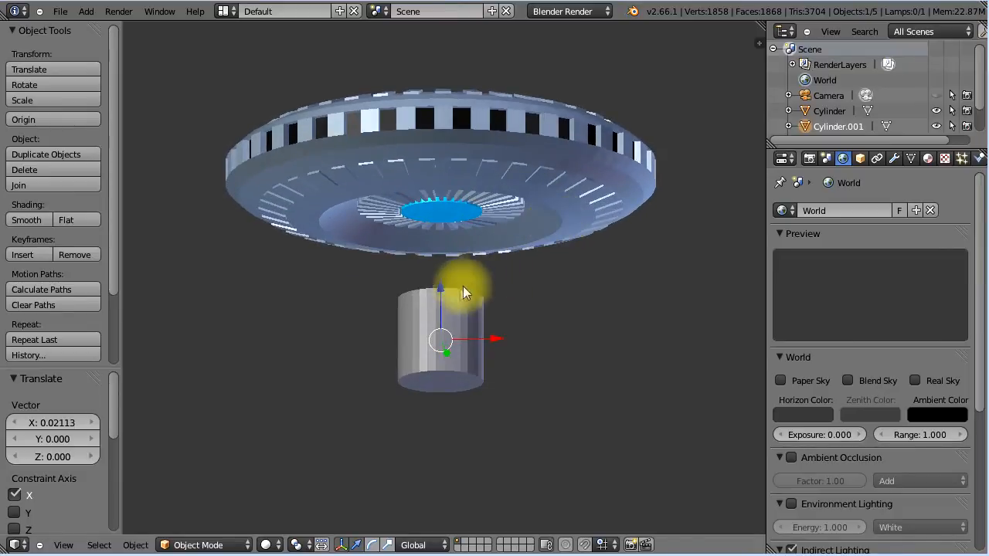
Step: Move the cylinder up under the engine plate and stretch it downward into a tall beam
{"action": "left_click_drag", "start_coordinate": [444, 340], "coordinate": [444, 231]}
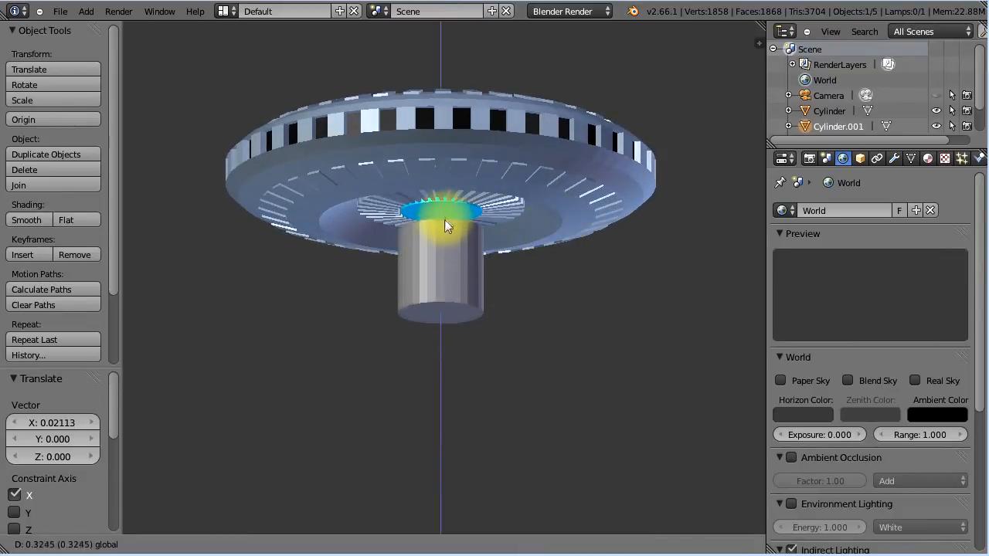
{"action": "mouse_move", "coordinate": [451, 211]}
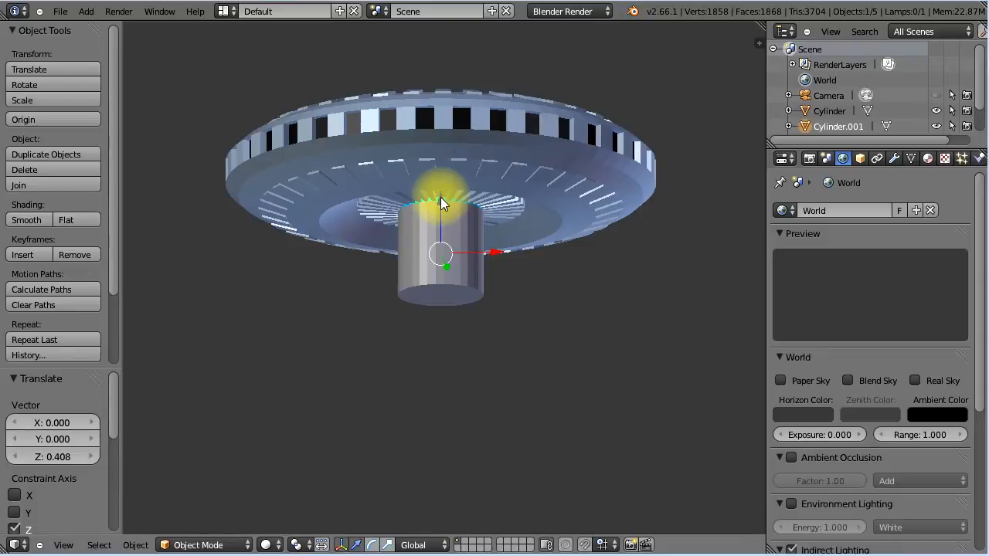
{"action": "key", "text": "s"}
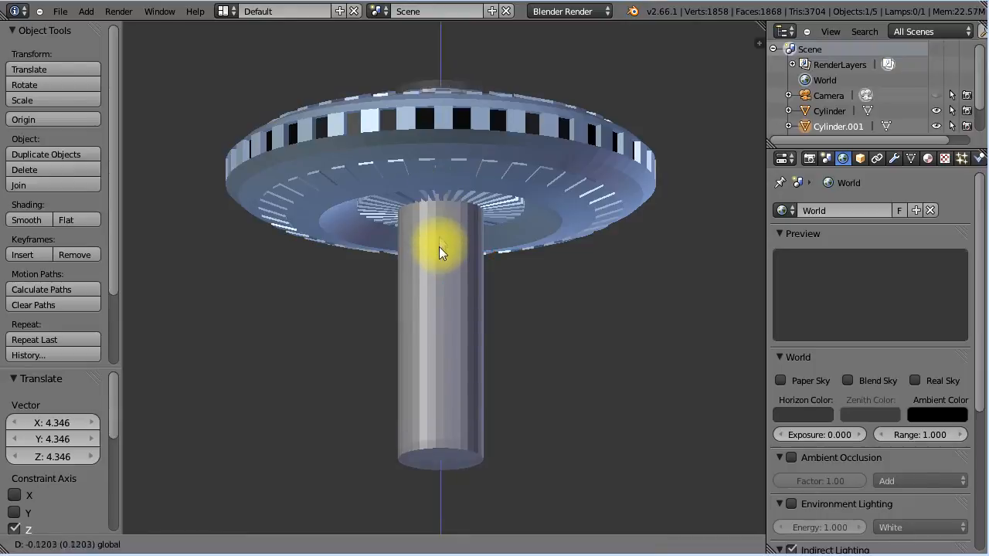
{"action": "left_click_drag", "start_coordinate": [440, 251], "coordinate": [441, 344]}
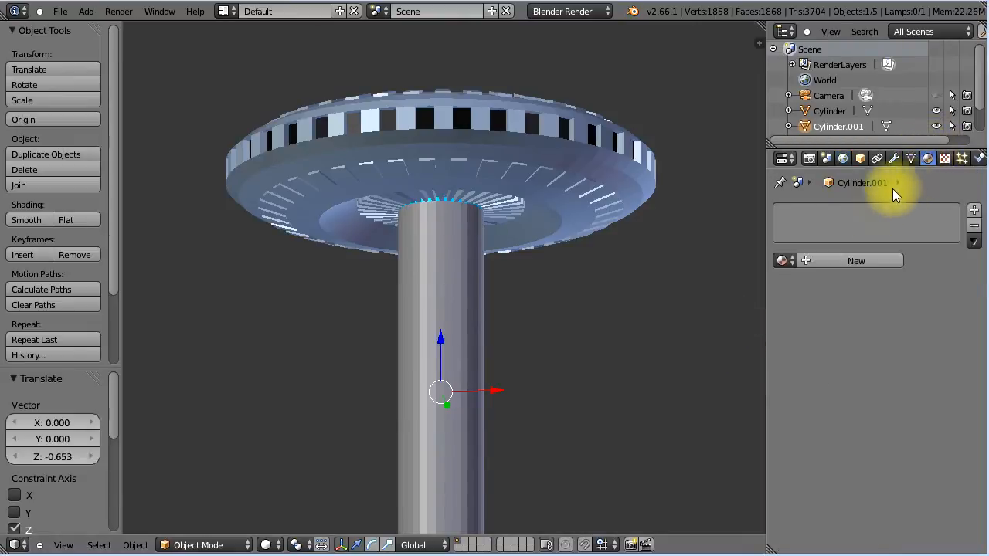
Step: Create a new material with bright blue diffuse colour and set it to Volume type
{"action": "left_click", "coordinate": [856, 261]}
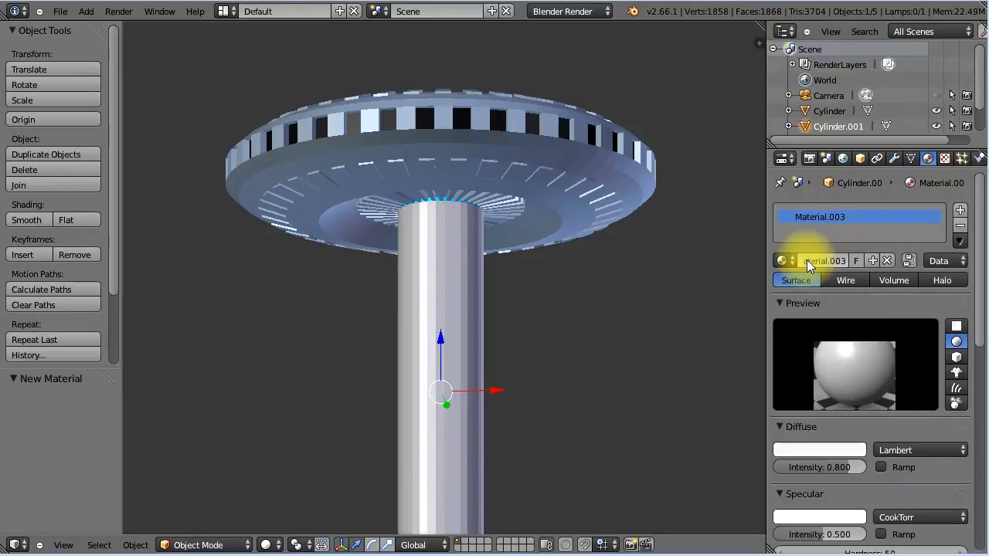
{"action": "left_click", "coordinate": [819, 450]}
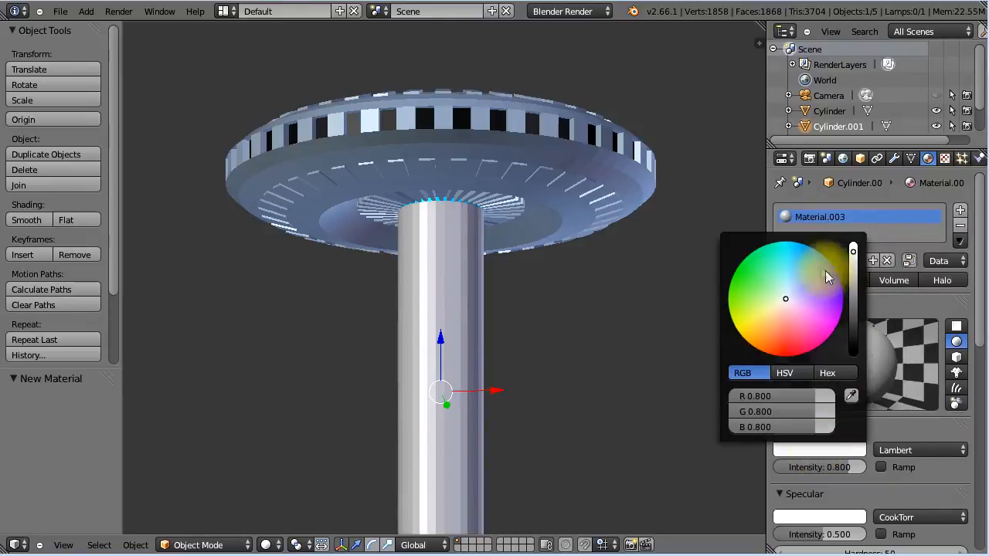
{"action": "left_click", "coordinate": [803, 247]}
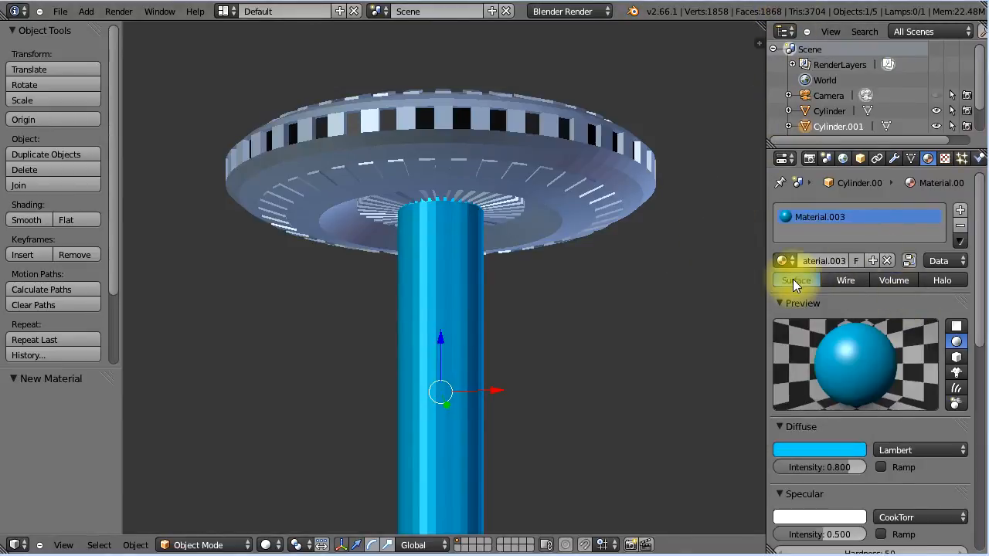
{"action": "mouse_move", "coordinate": [894, 279]}
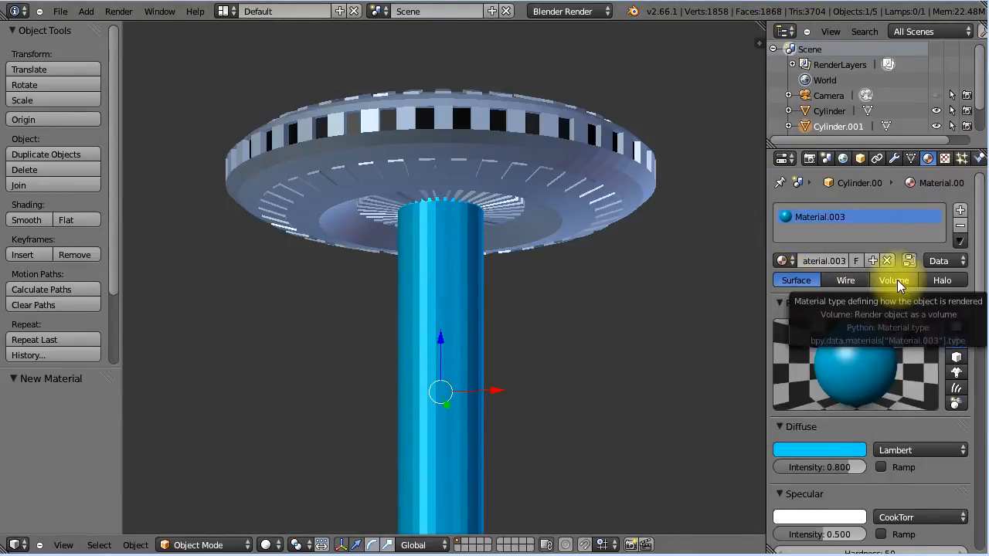
{"action": "left_click", "coordinate": [893, 280]}
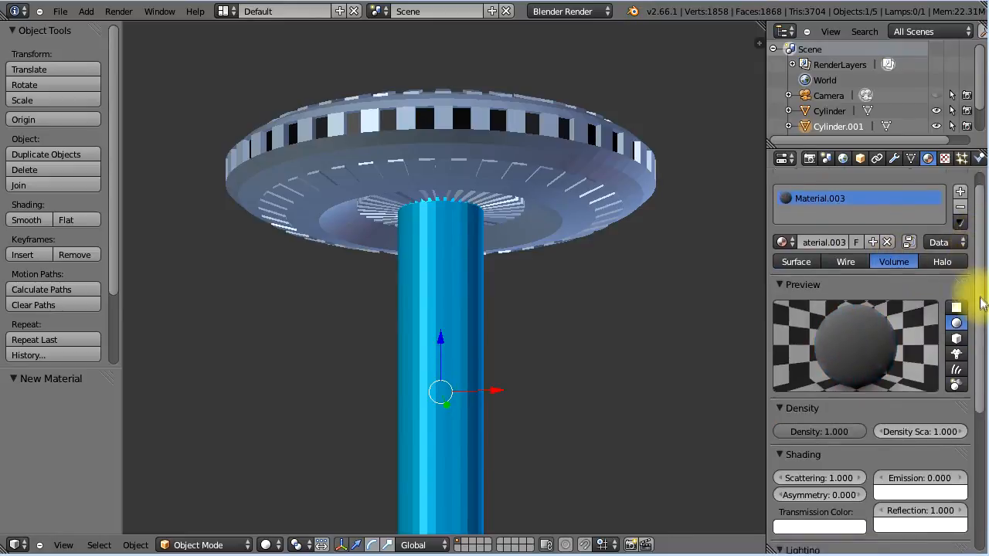
Step: Set the volume's emission to 1 with a bright blue (0, 0.632, 1) emission colour
{"action": "scroll", "scroll_direction": "down", "scroll_amount": 3}
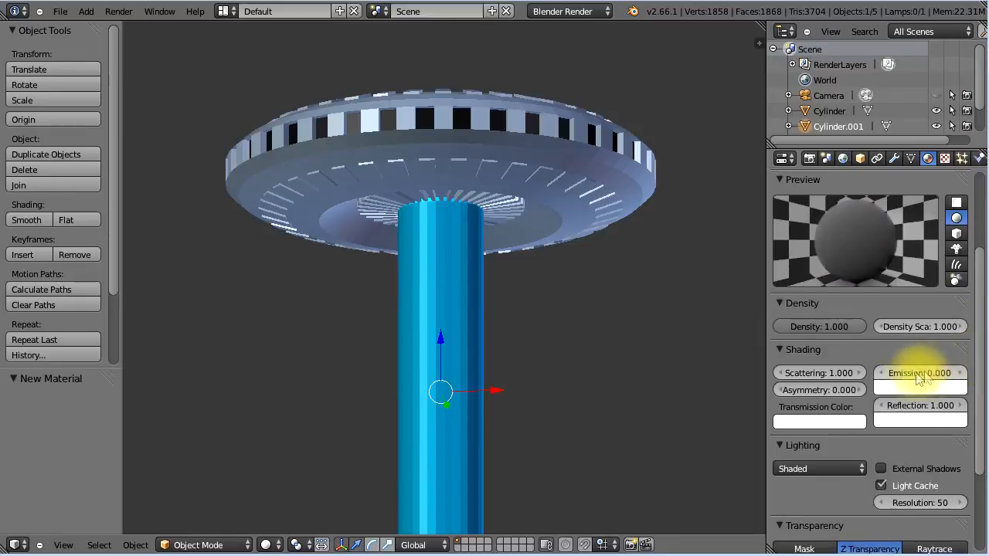
{"action": "mouse_move", "coordinate": [919, 373]}
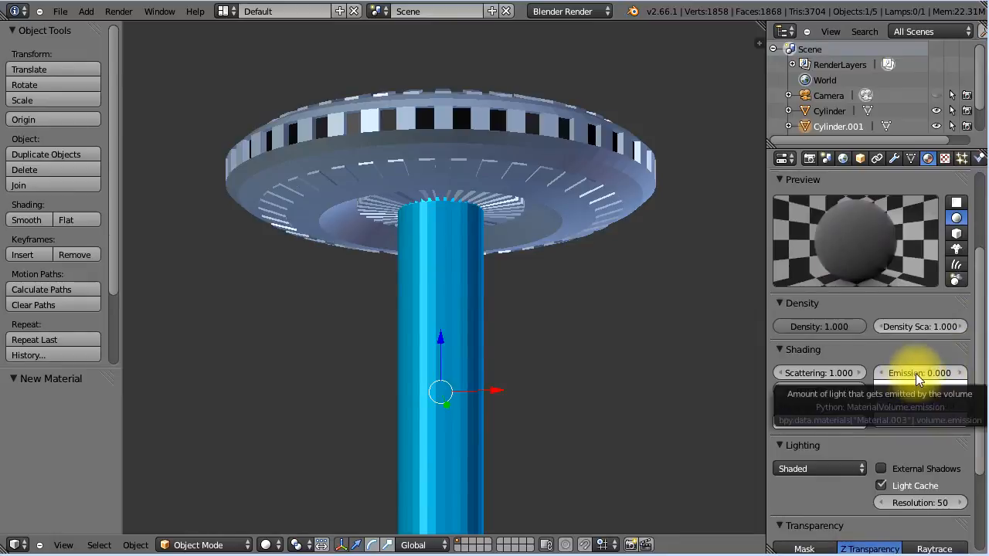
{"action": "left_click", "coordinate": [919, 372]}
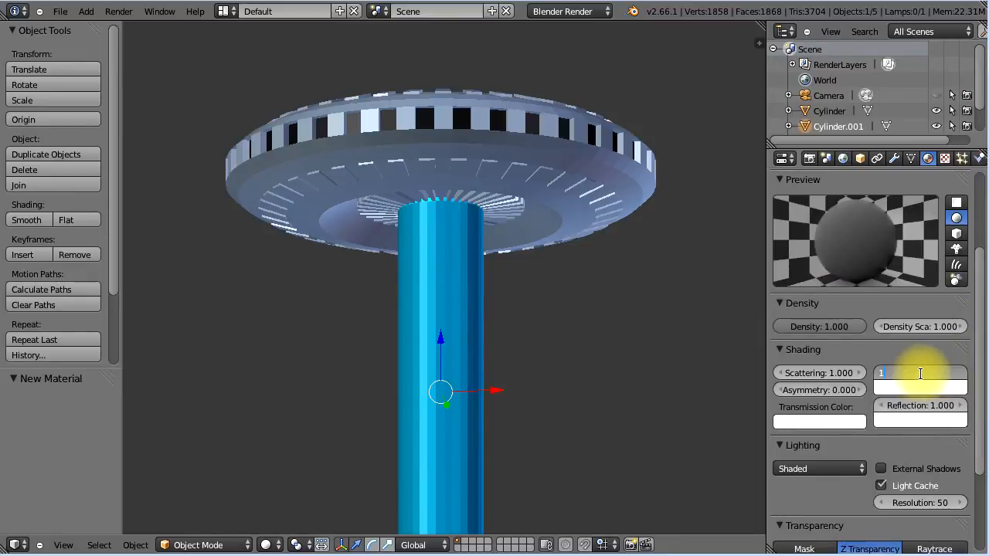
{"action": "left_click", "coordinate": [920, 373]}
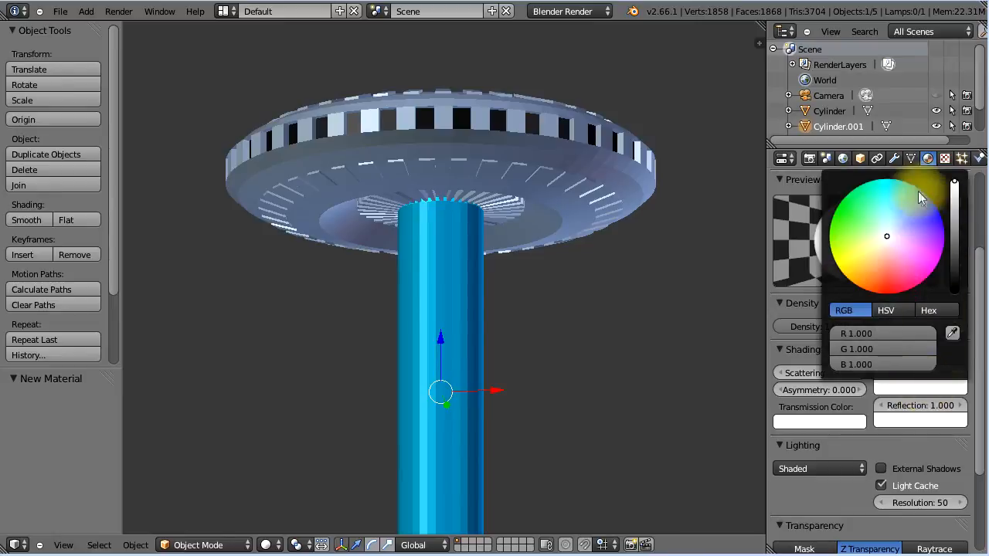
{"action": "left_click", "coordinate": [916, 181]}
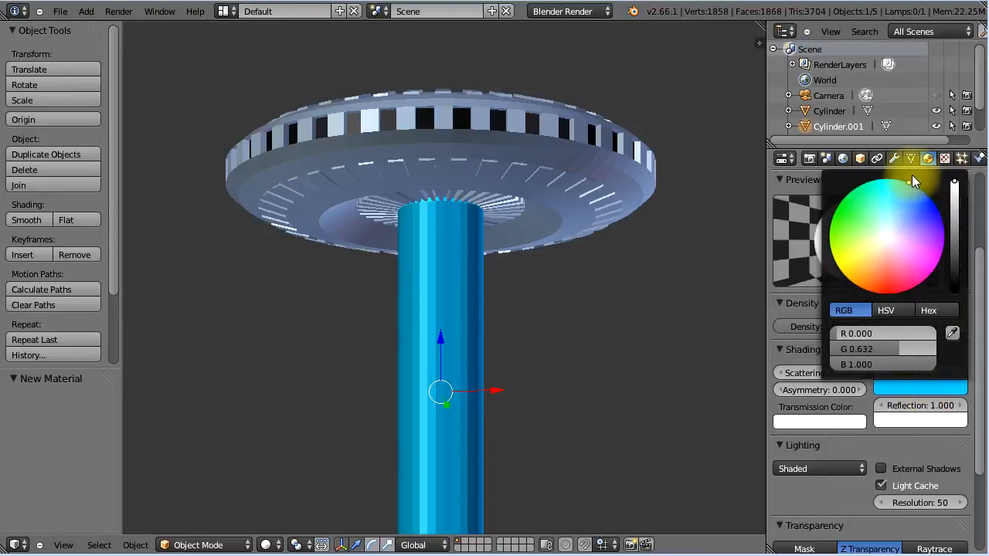
{"action": "mouse_move", "coordinate": [875, 246]}
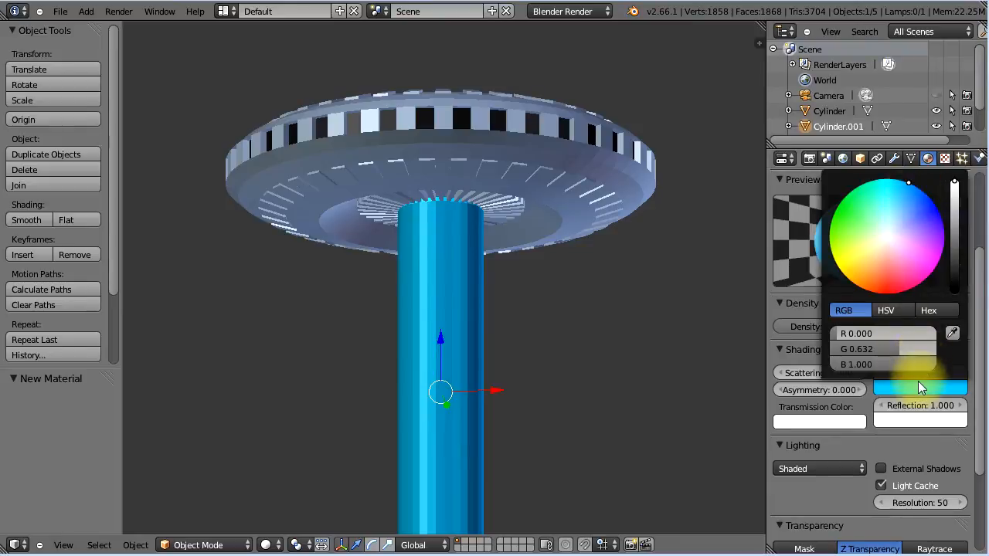
{"action": "mouse_move", "coordinate": [908, 197]}
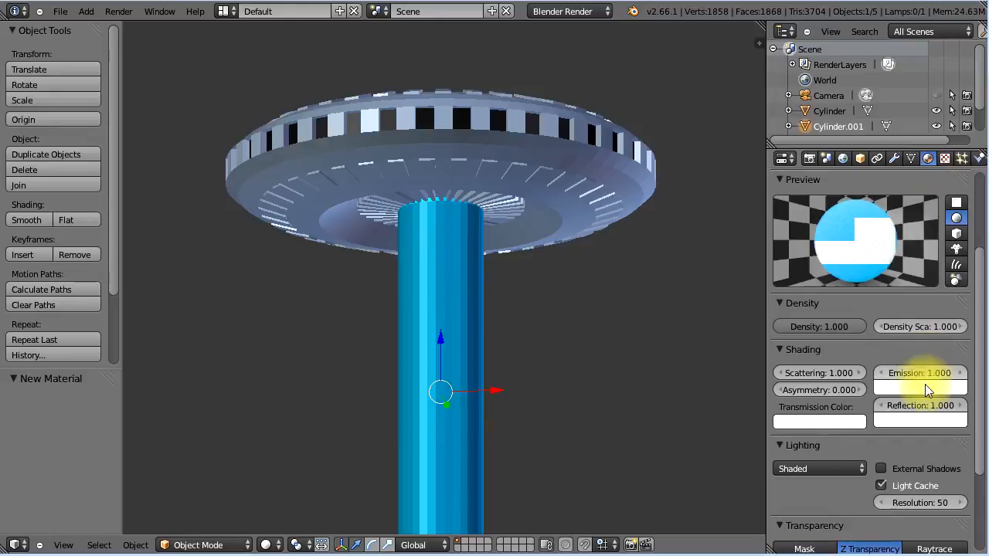
{"action": "left_click", "coordinate": [919, 387]}
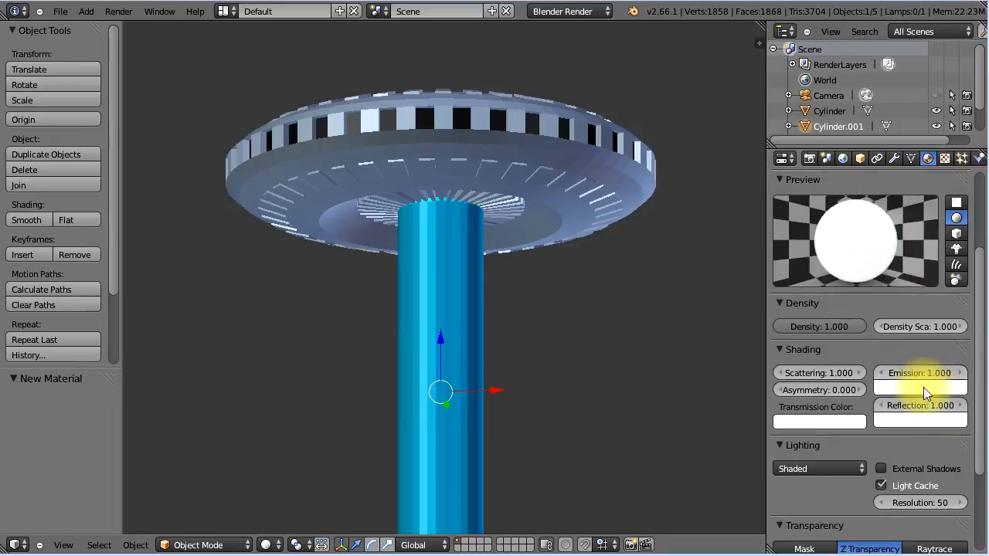
{"action": "left_click", "coordinate": [919, 386]}
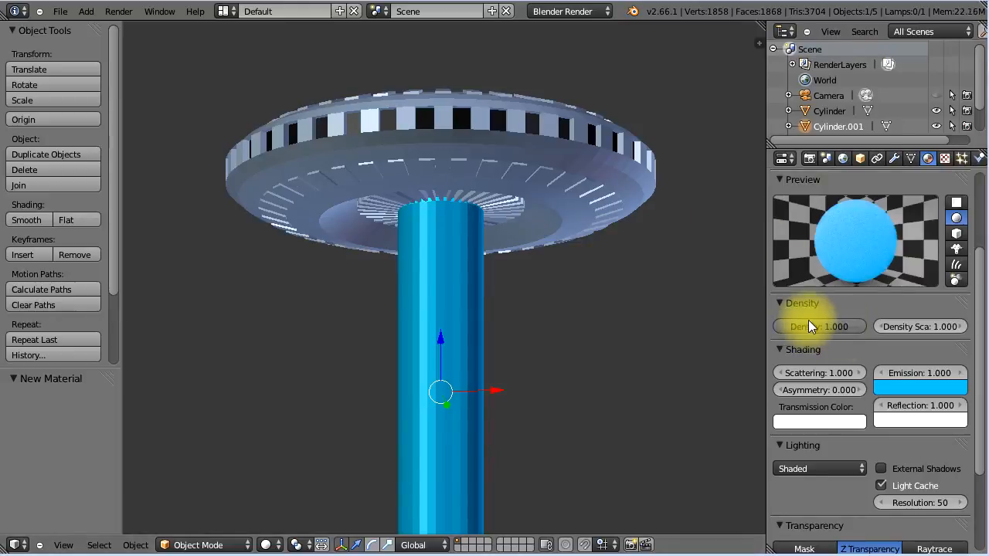
{"action": "mouse_move", "coordinate": [888, 355]}
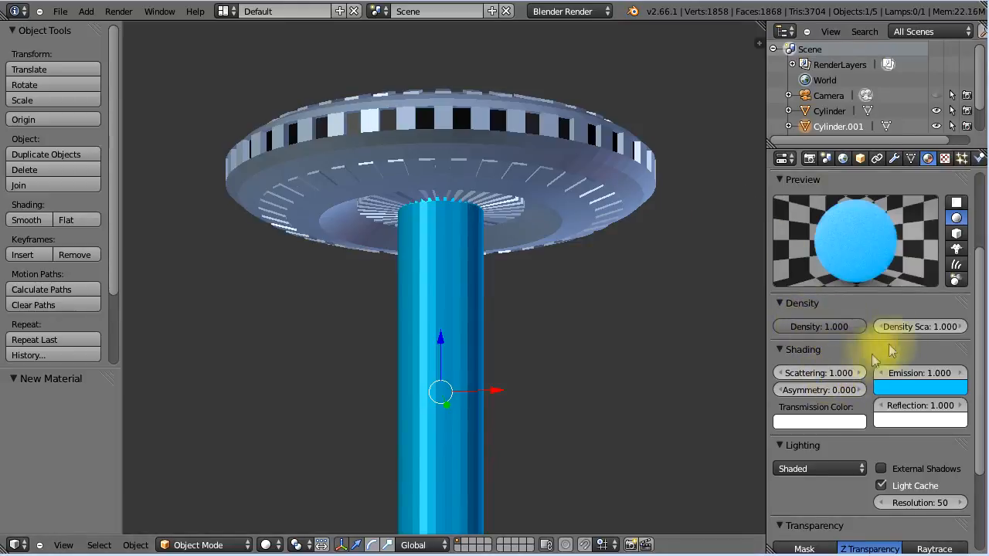
{"action": "mouse_move", "coordinate": [920, 326]}
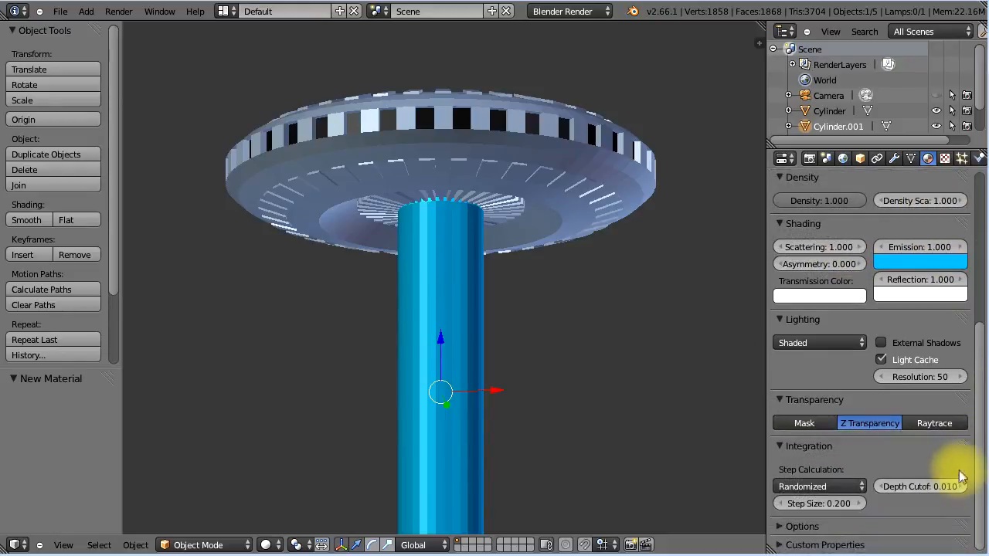
{"action": "left_click", "coordinate": [819, 503]}
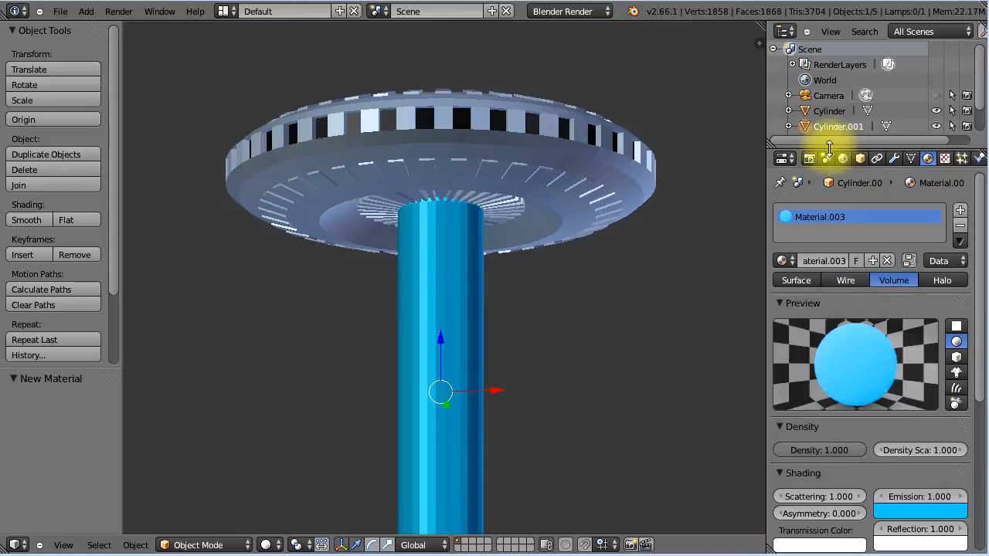
Step: Render the scene from the Render properties tab
{"action": "left_click", "coordinate": [782, 158]}
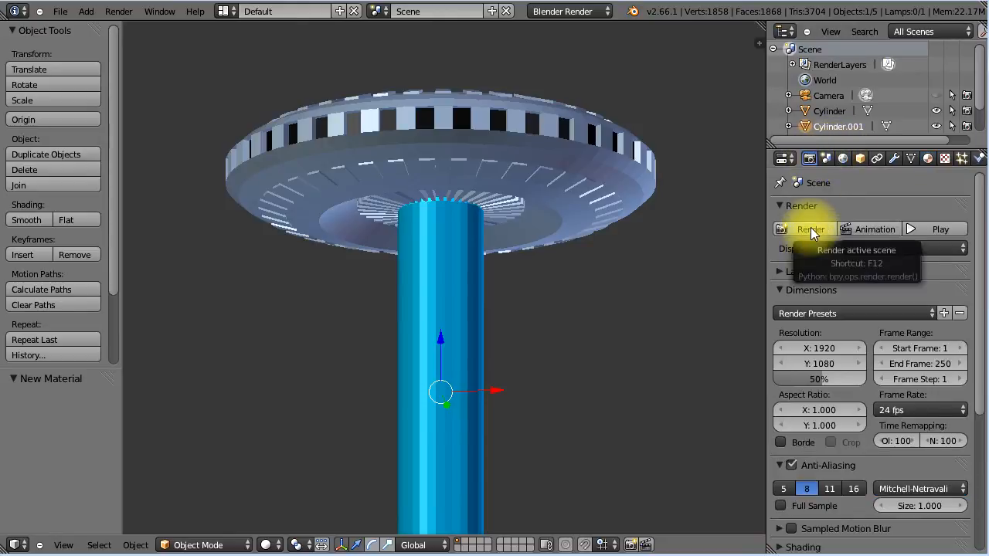
{"action": "left_click", "coordinate": [810, 228]}
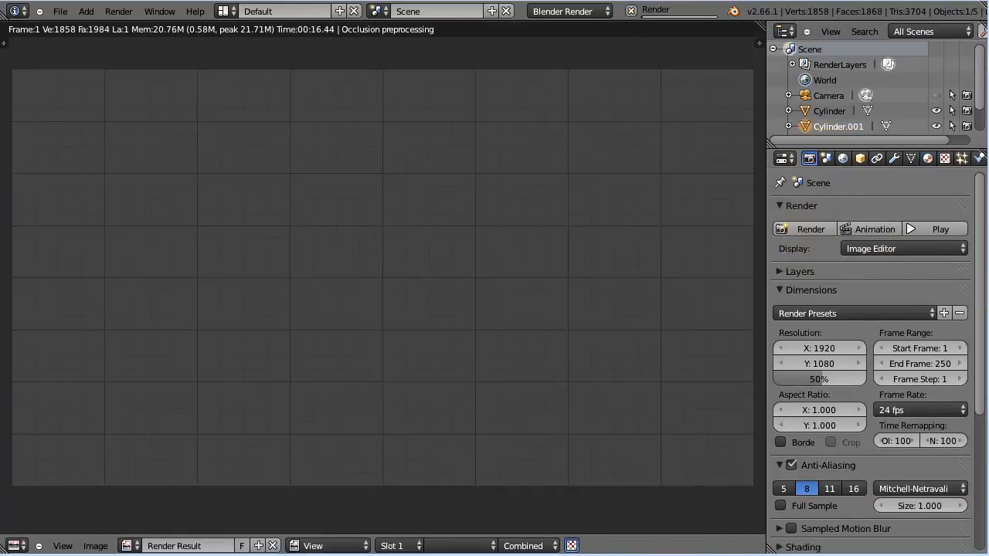
{"action": "left_click", "coordinate": [810, 229]}
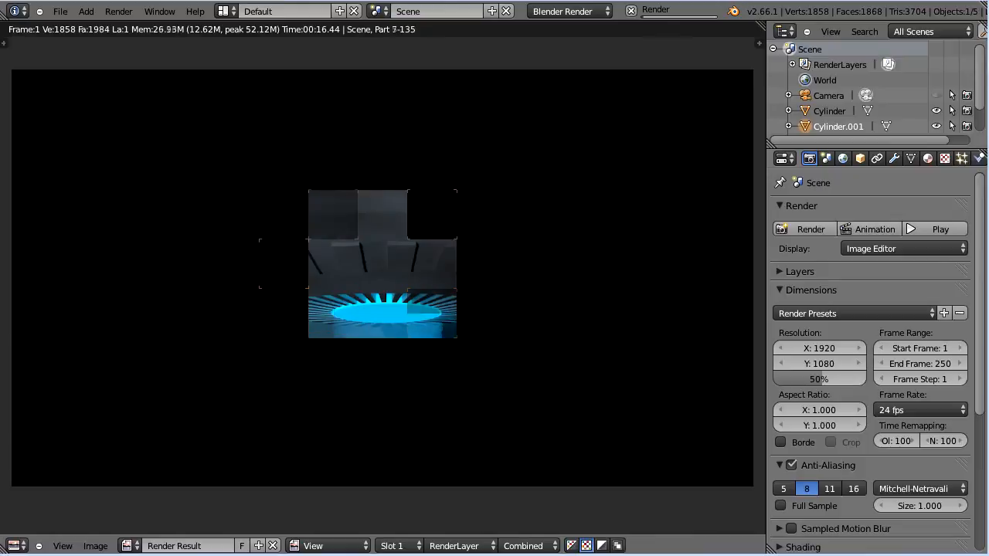